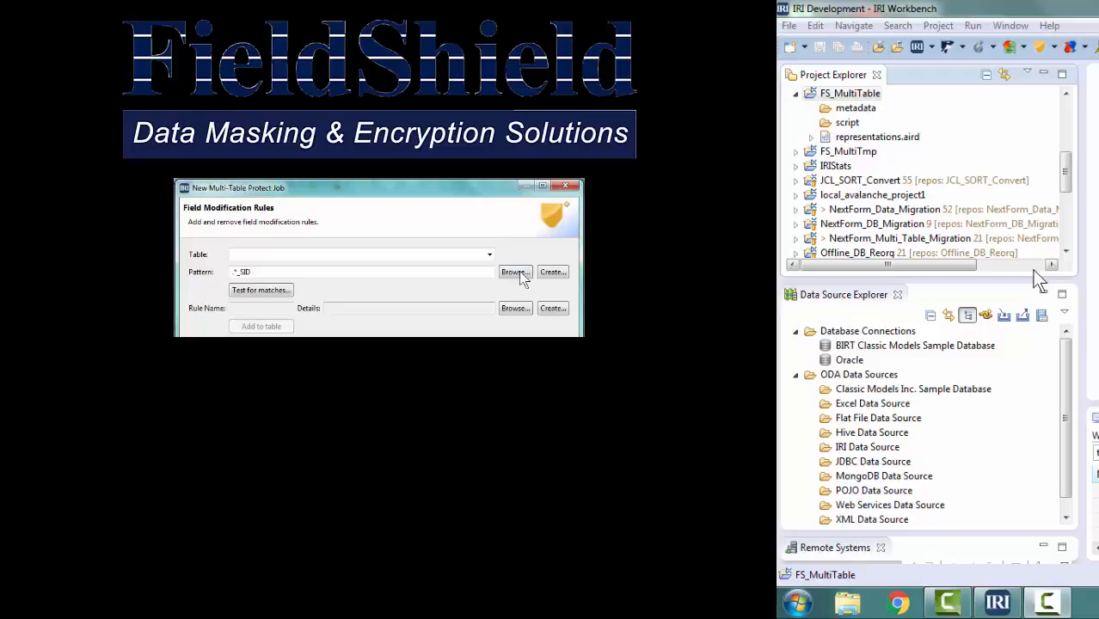
Connect to the Oracle database from Data Source Explorer.
left_click(552, 308)
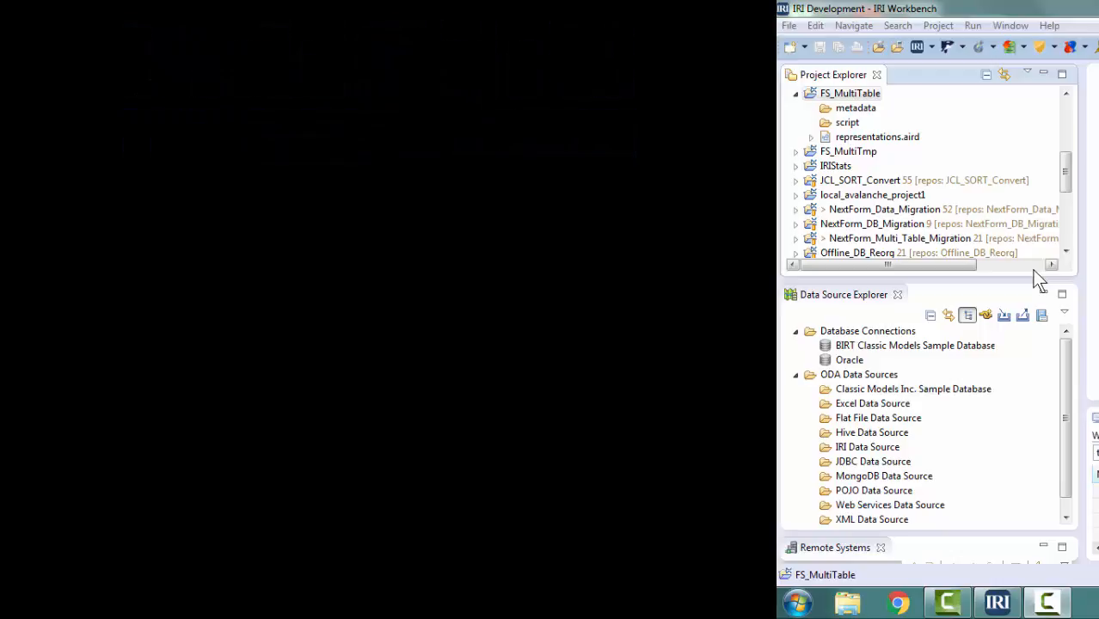
left_click(1078, 8)
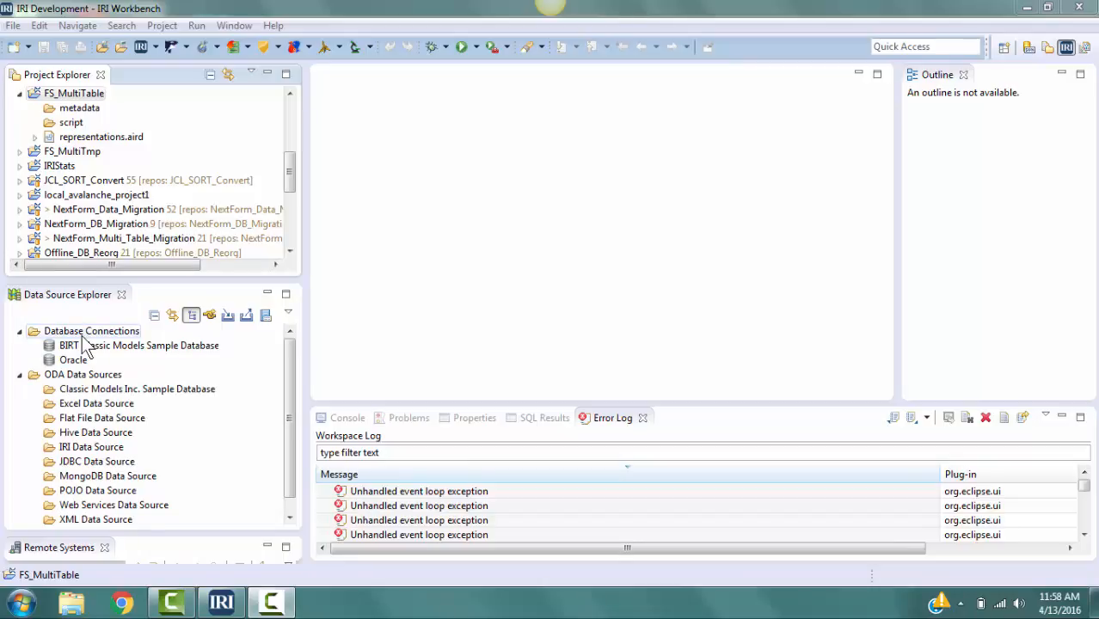
right_click(73, 359)
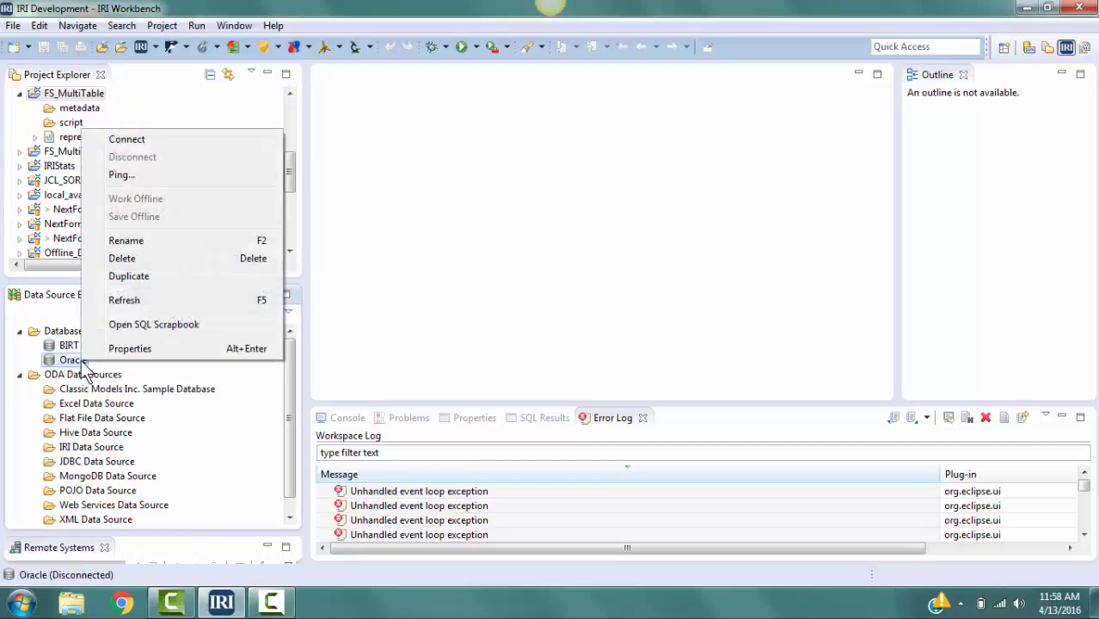
mouse_move(126, 139)
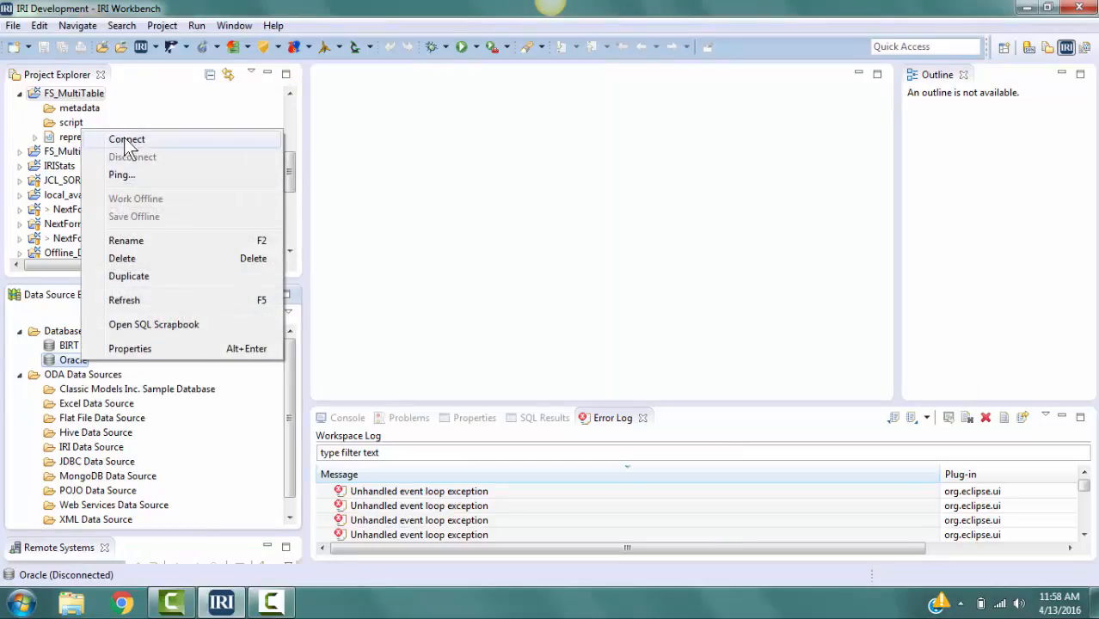
left_click(126, 139)
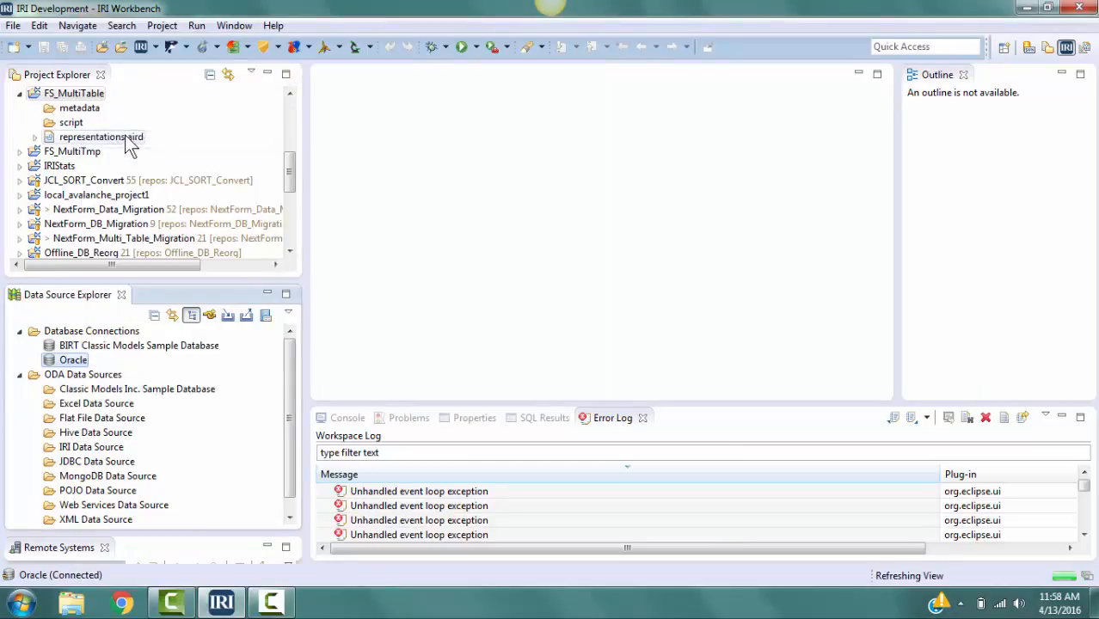
Expand XE > Schemas > SCOTT > Tables to list COUNTRIES, DEPARTMENTS and EMPLOYEES.
left_click(49, 360)
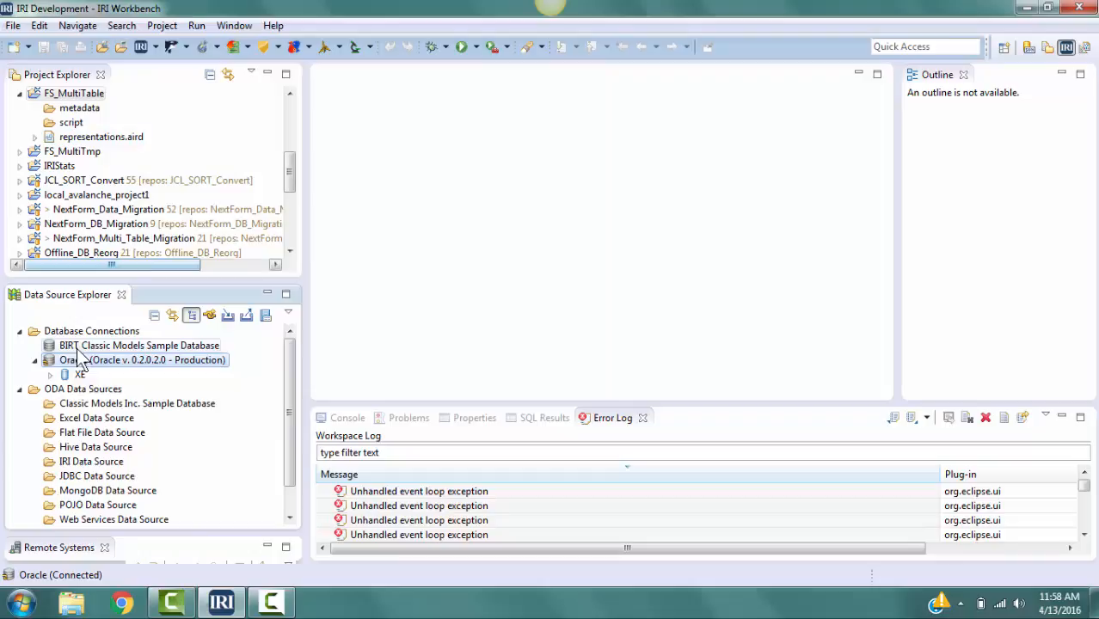
left_click(36, 360)
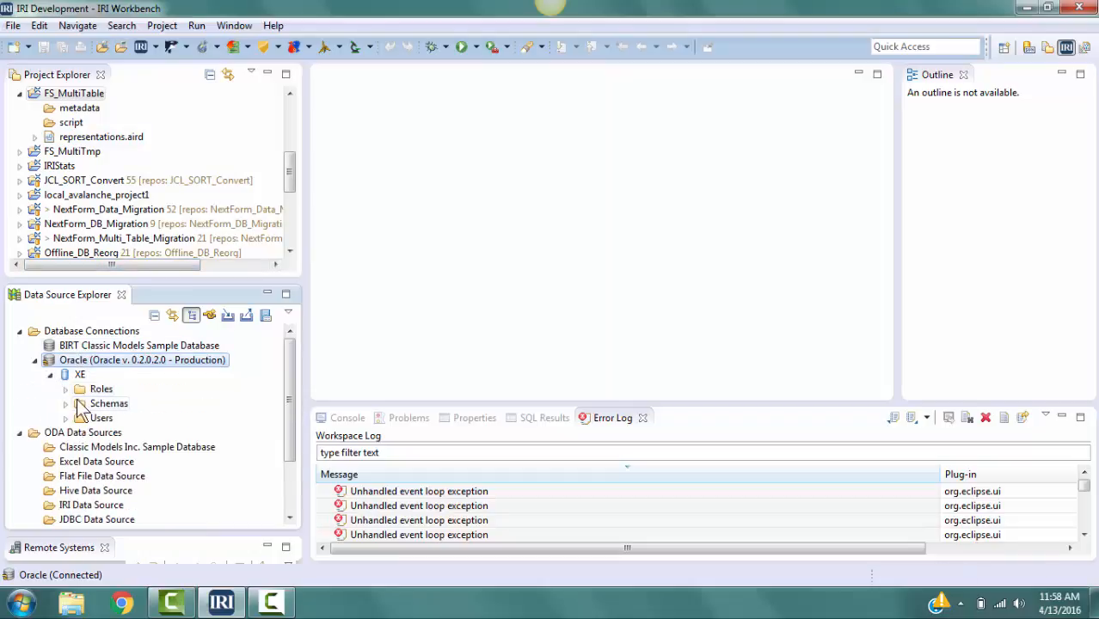
left_click(66, 404)
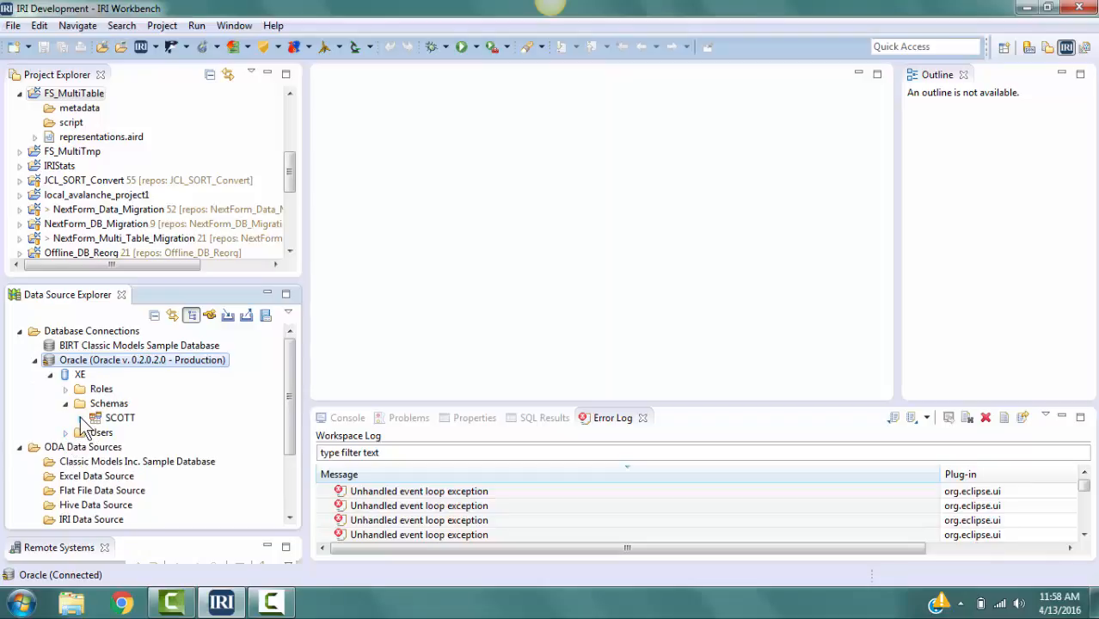
left_click(81, 417)
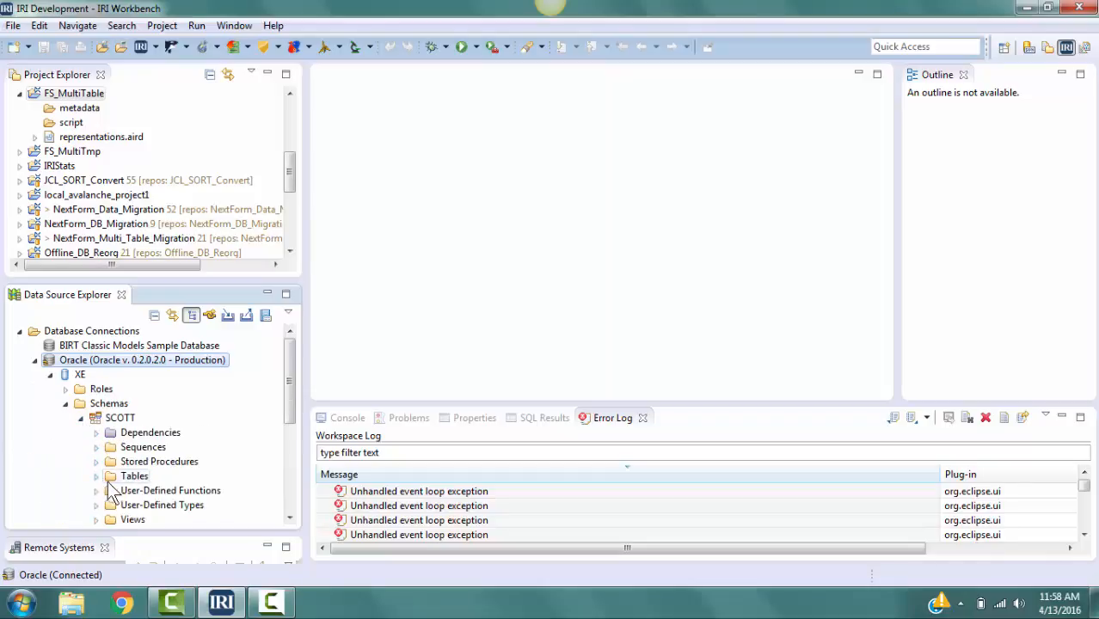
left_click(96, 476)
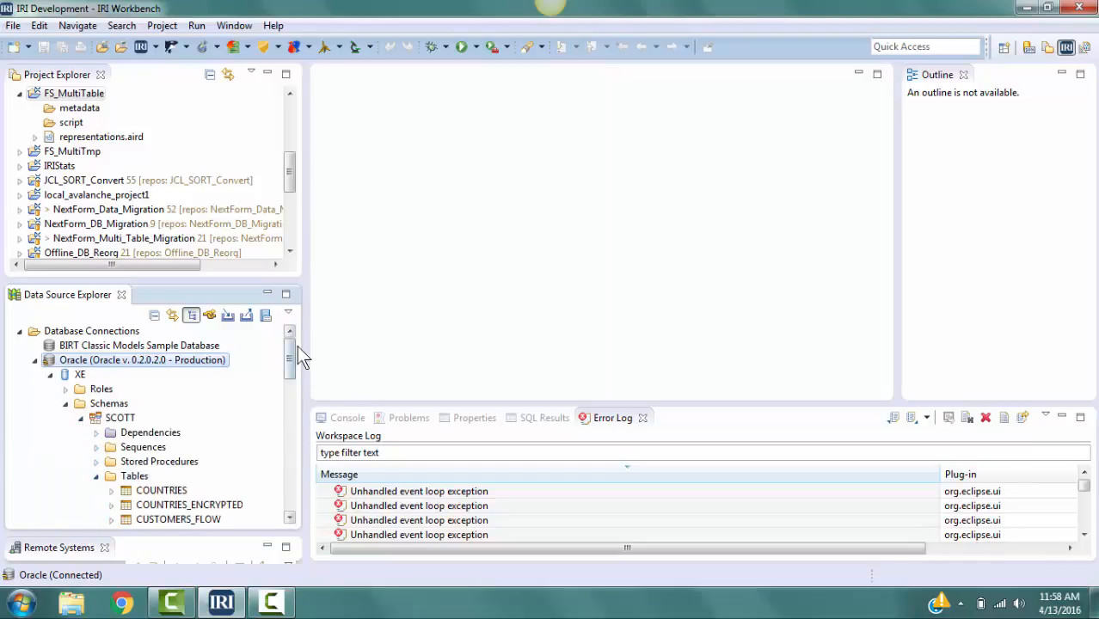
scroll("down", 3)
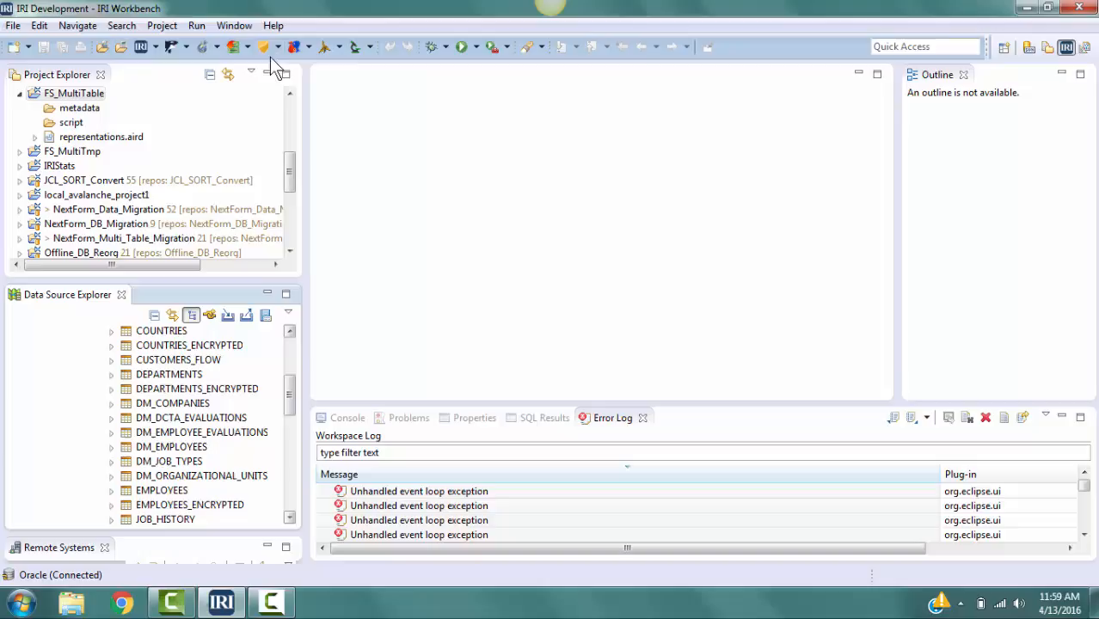
Start a multi-table protect job named protect-ssn with ODBC extraction and a chosen loader.
left_click(291, 47)
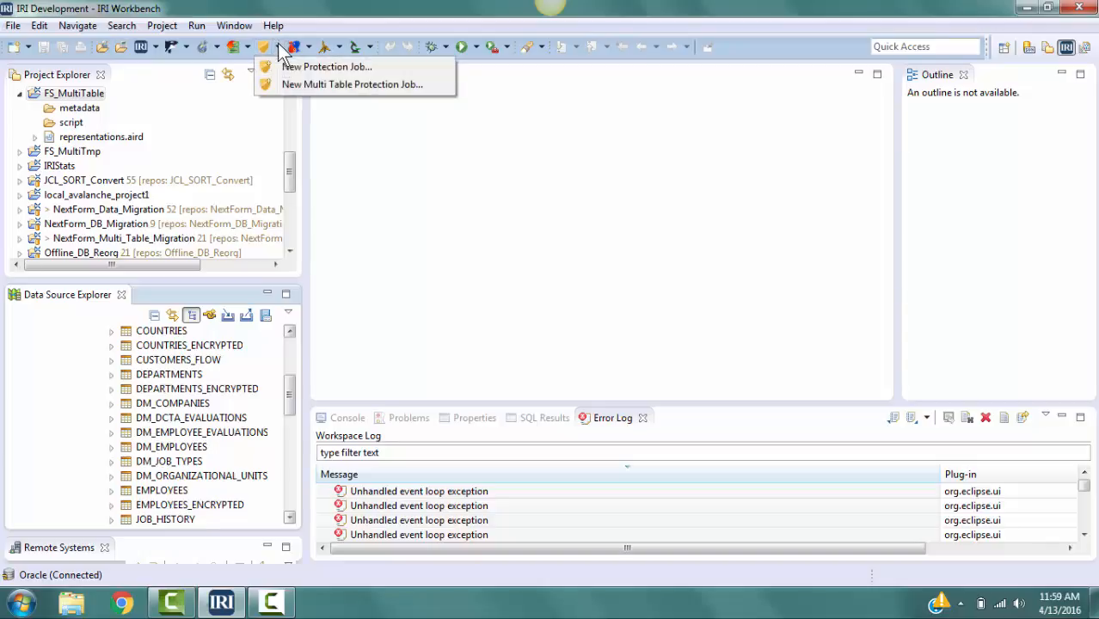
mouse_move(368, 84)
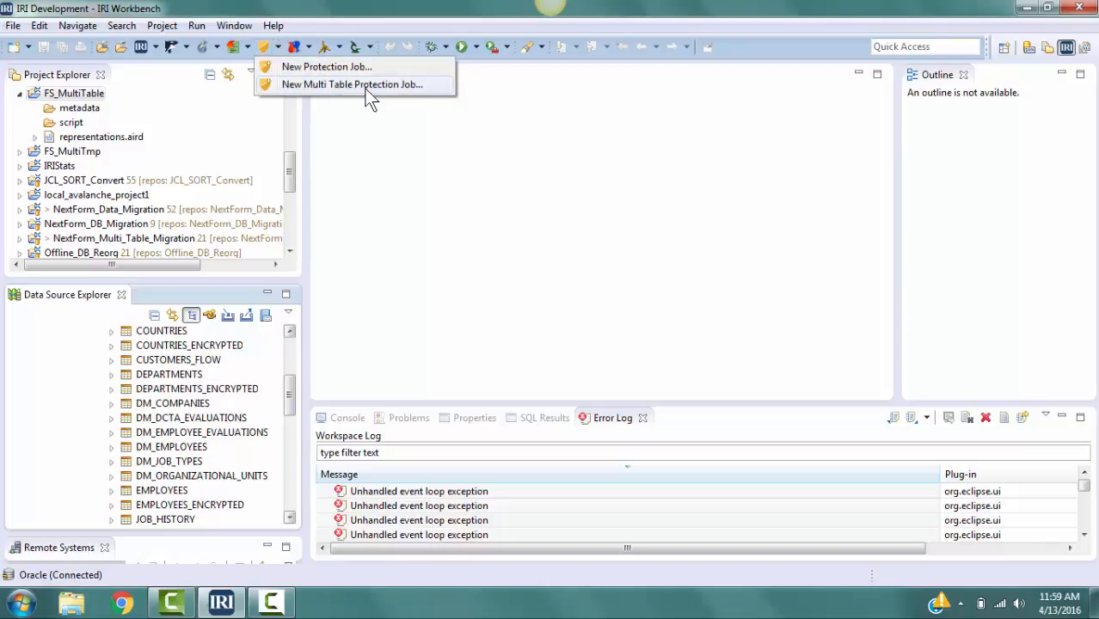
left_click(352, 84)
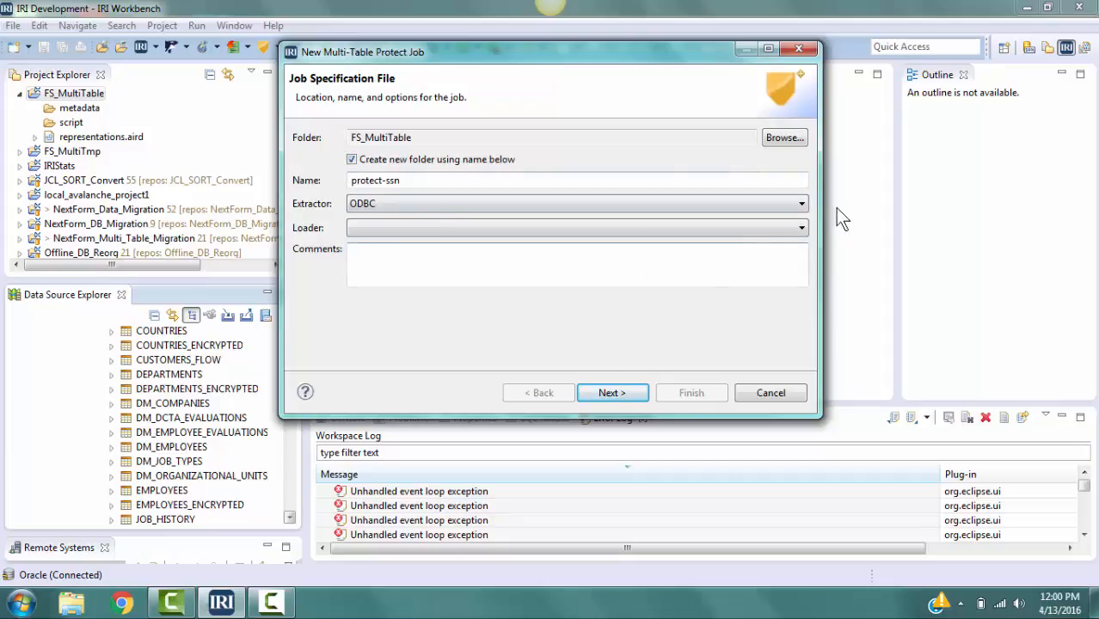
left_click(801, 227)
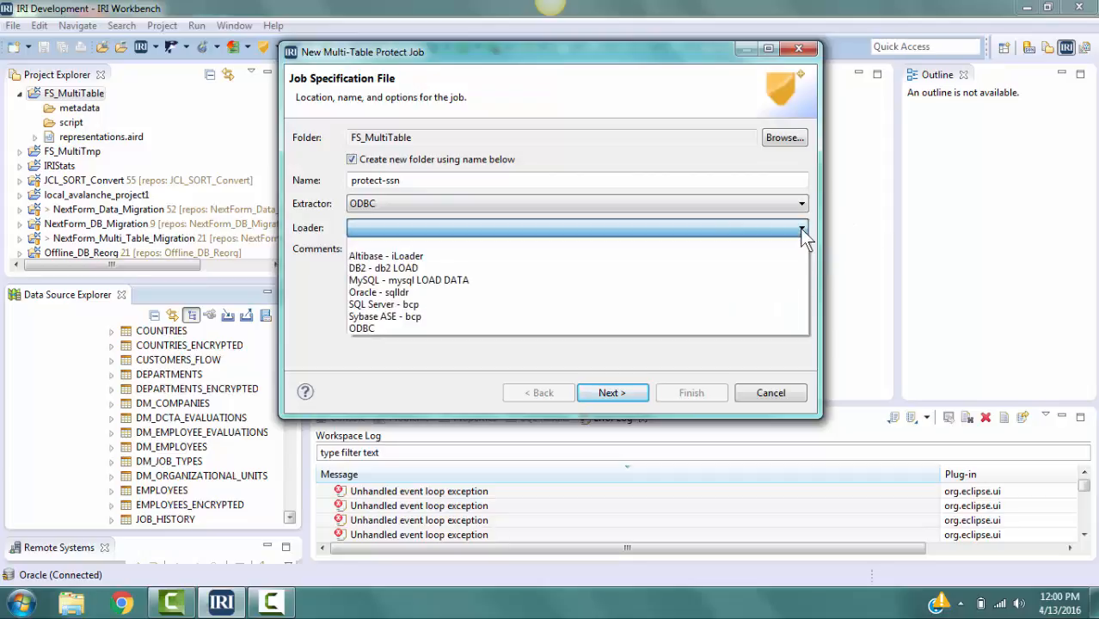
left_click(612, 393)
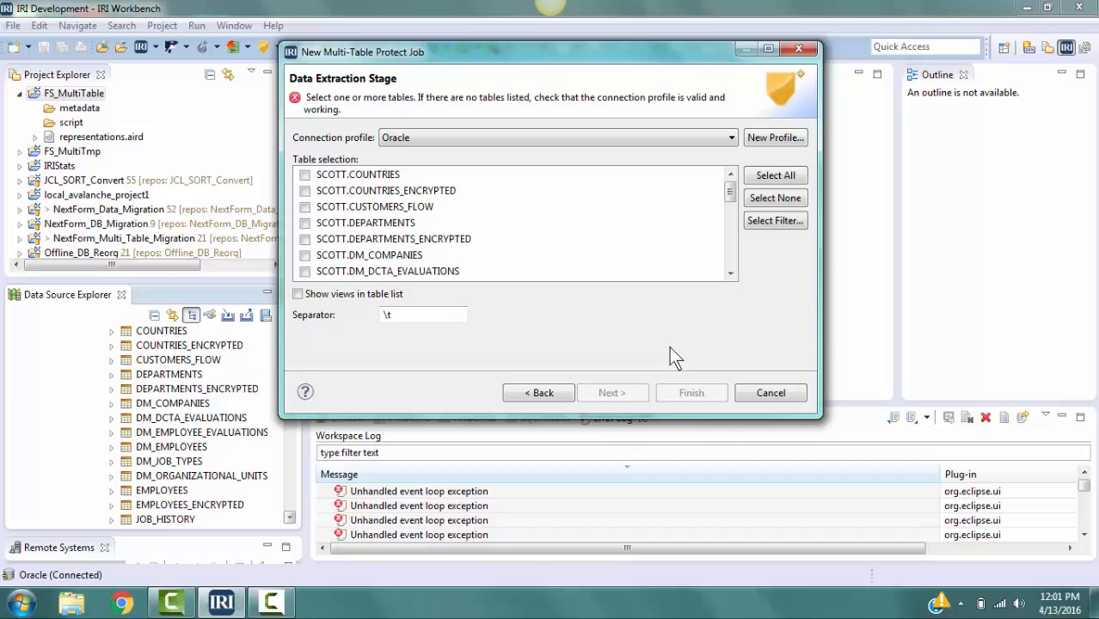
Tick six SCOTT tables for extraction, including COUNTRIES, EMPLOYEES and REGIONS.
left_click(730, 138)
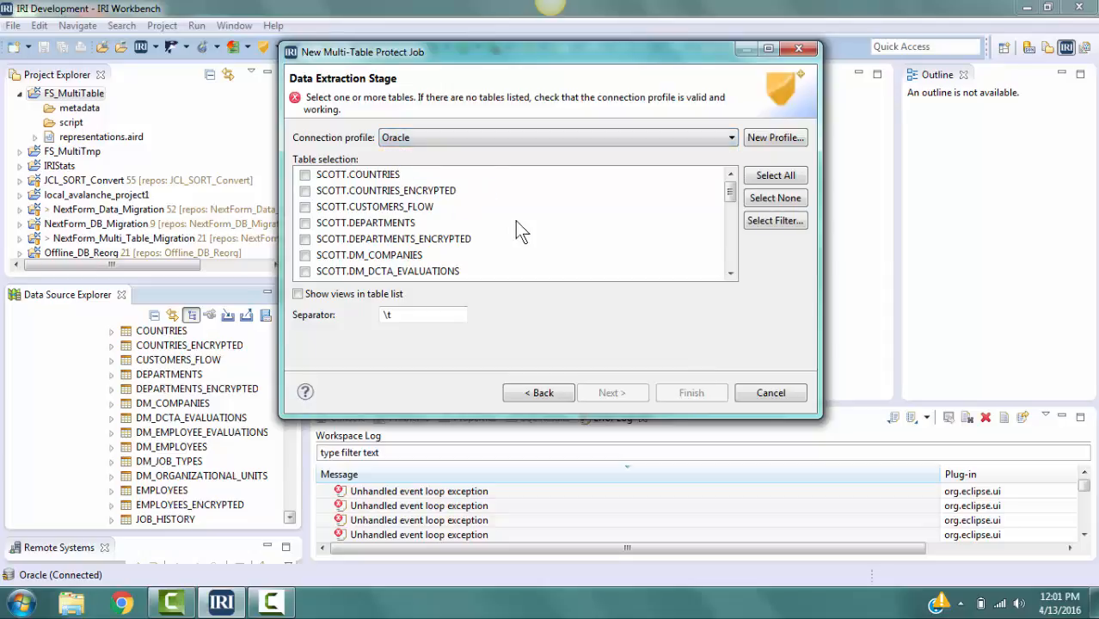
mouse_move(552, 224)
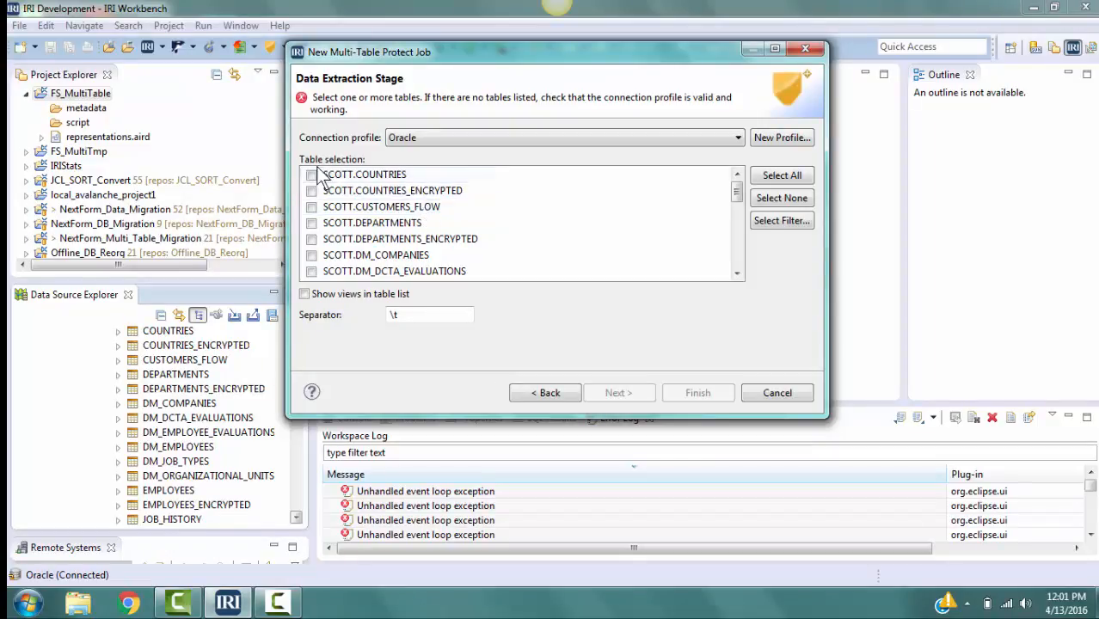
left_click(311, 175)
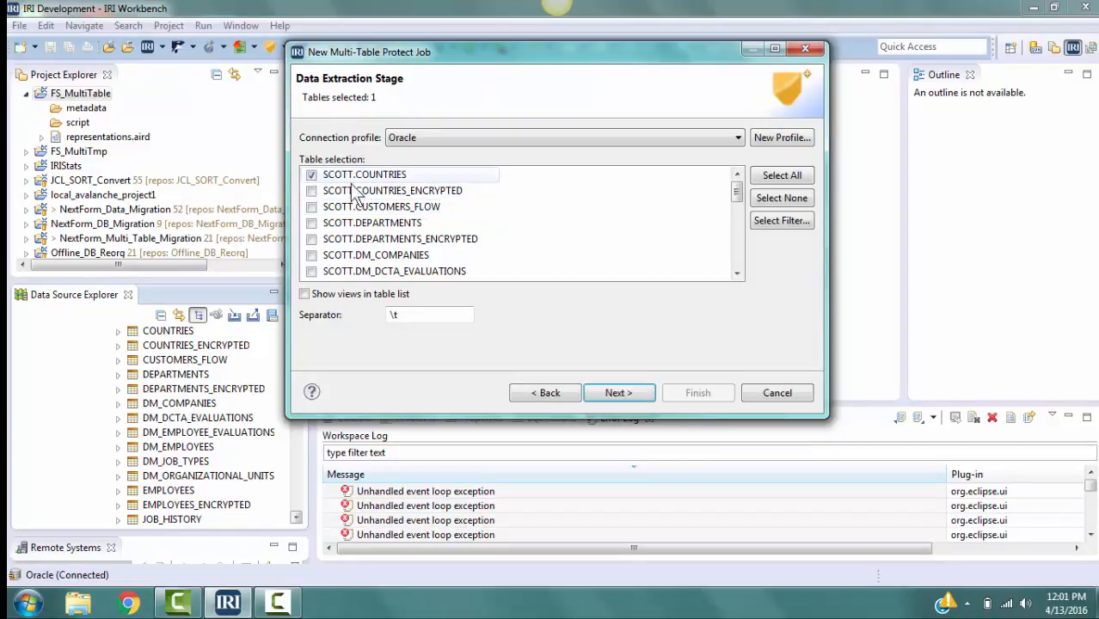
left_click(311, 223)
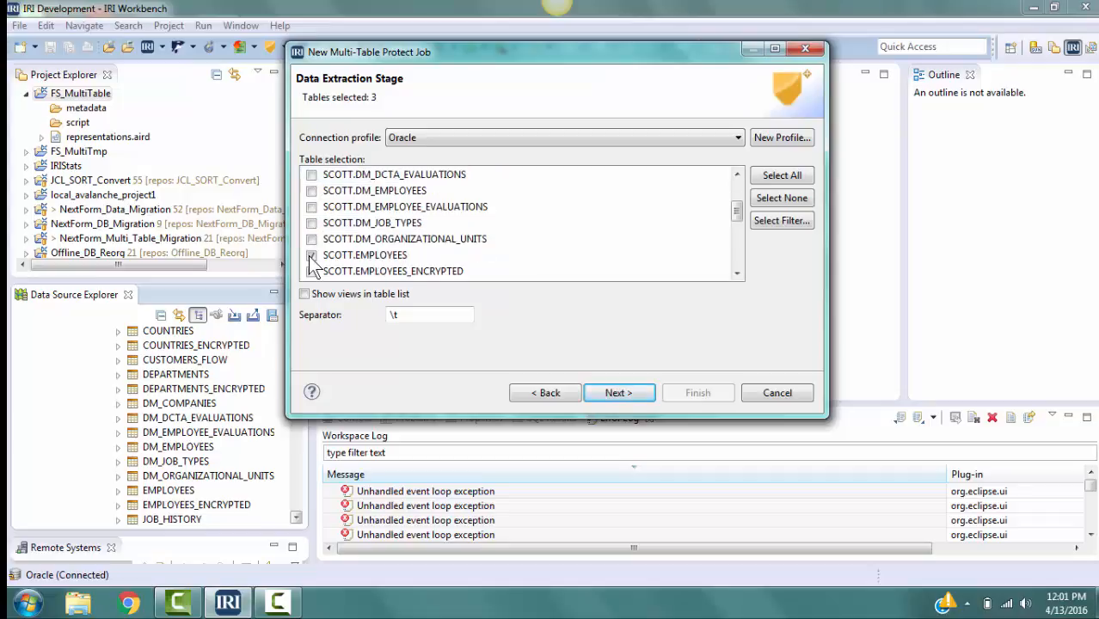
scroll("down", 3)
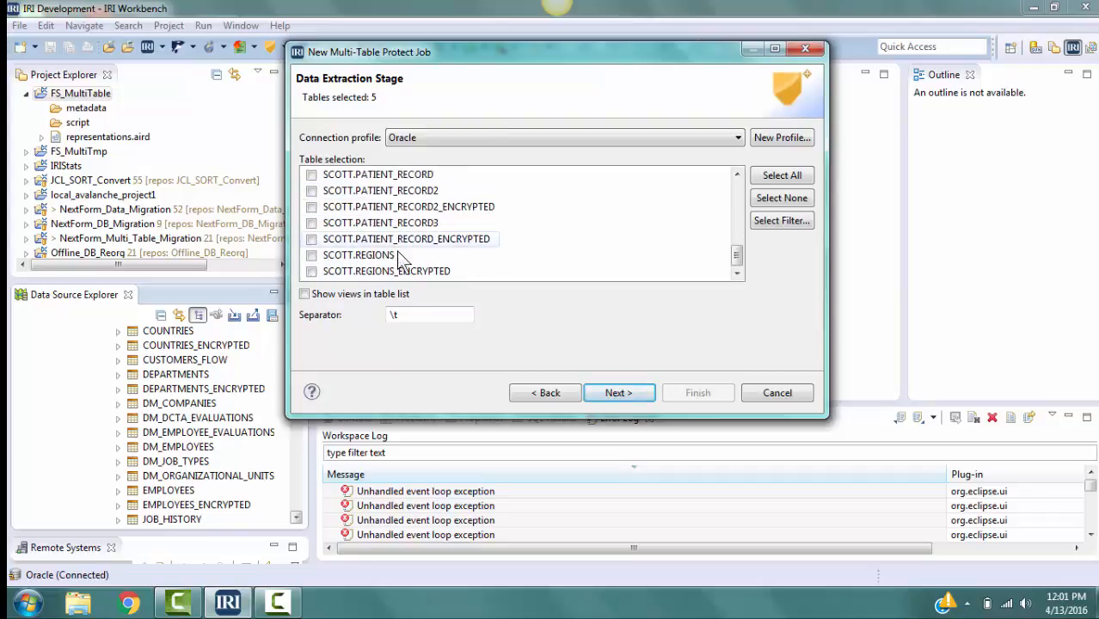
left_click(311, 256)
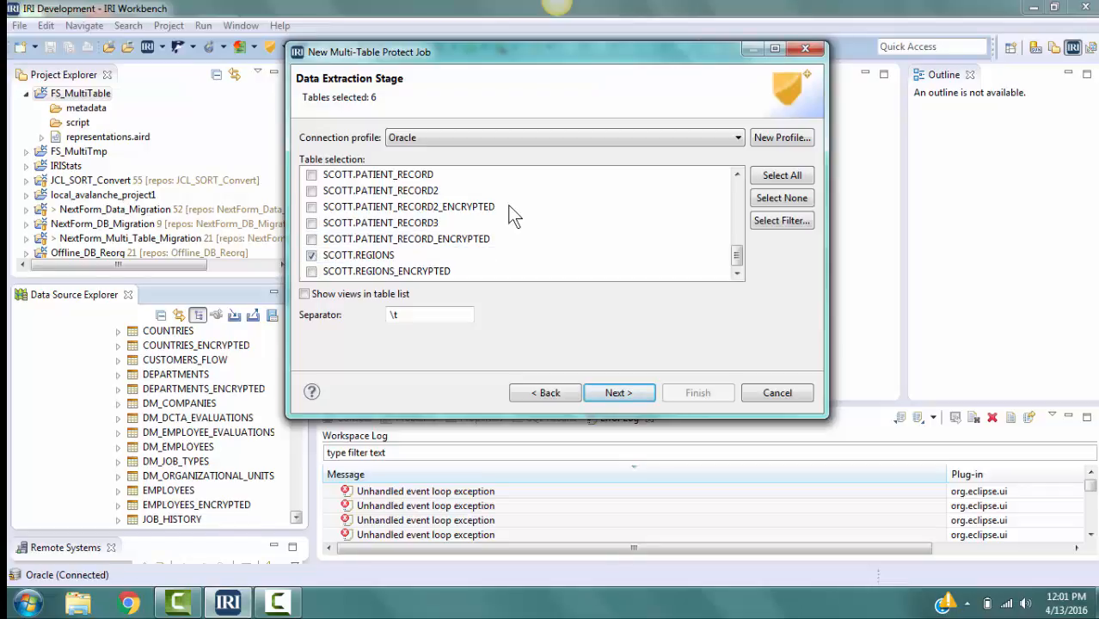
mouse_move(550, 198)
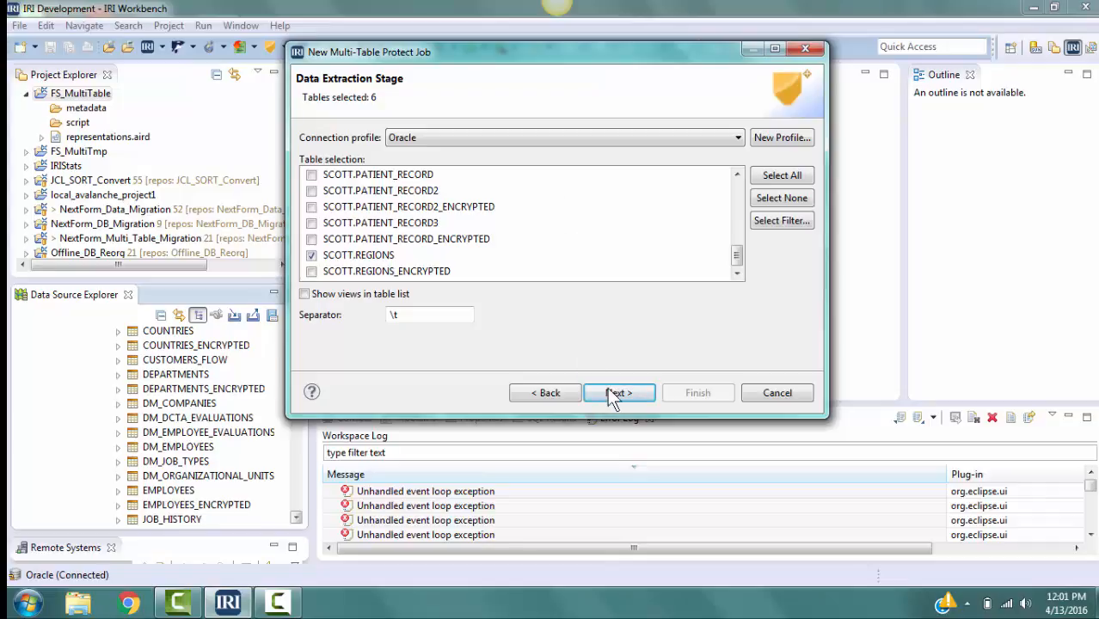
Advance the wizard from table selection to Field Modification Rules.
left_click(619, 393)
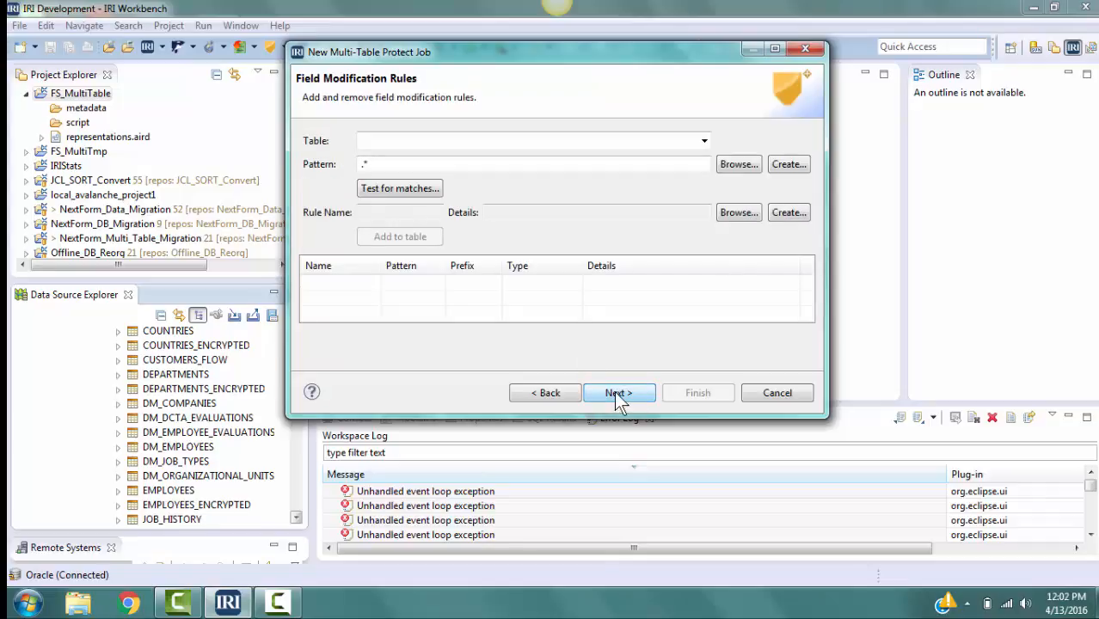
mouse_move(628, 374)
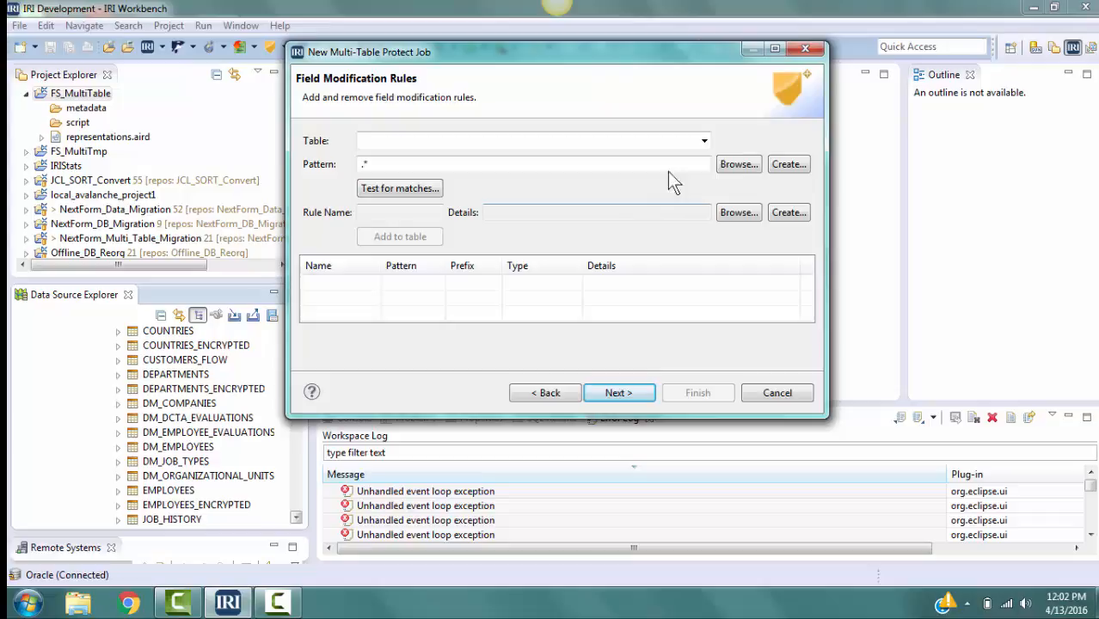
mouse_move(704, 213)
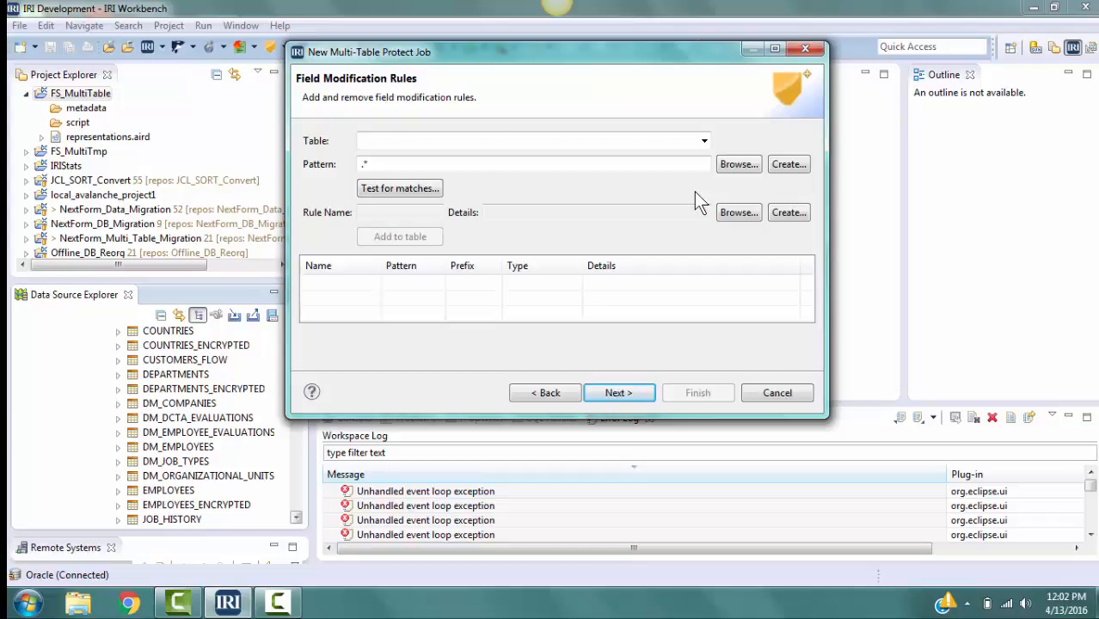
mouse_move(451, 189)
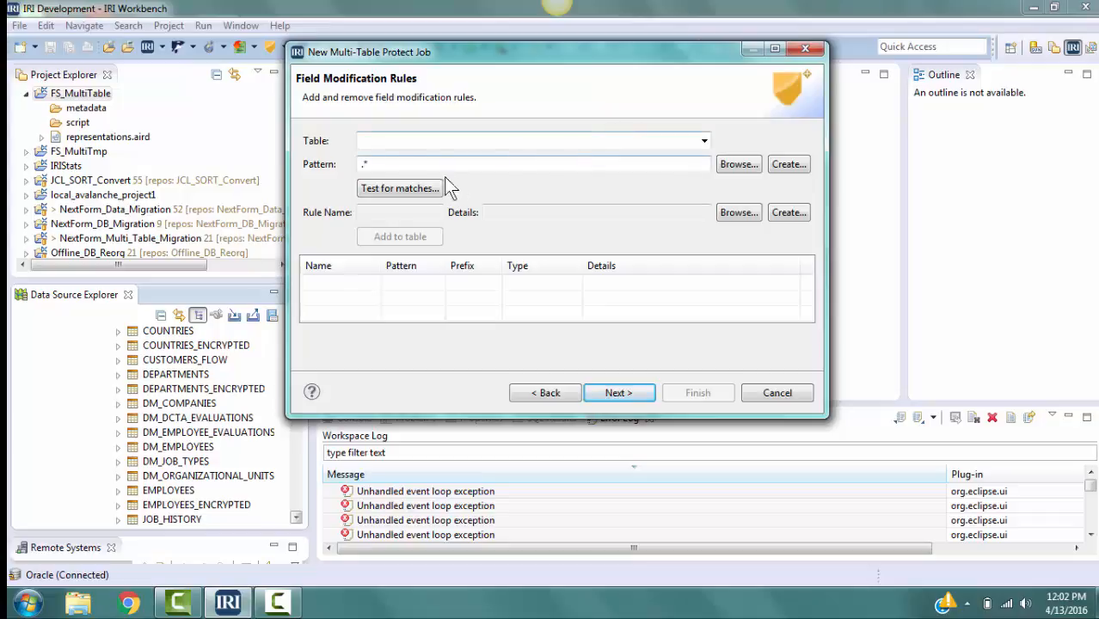
mouse_move(555, 165)
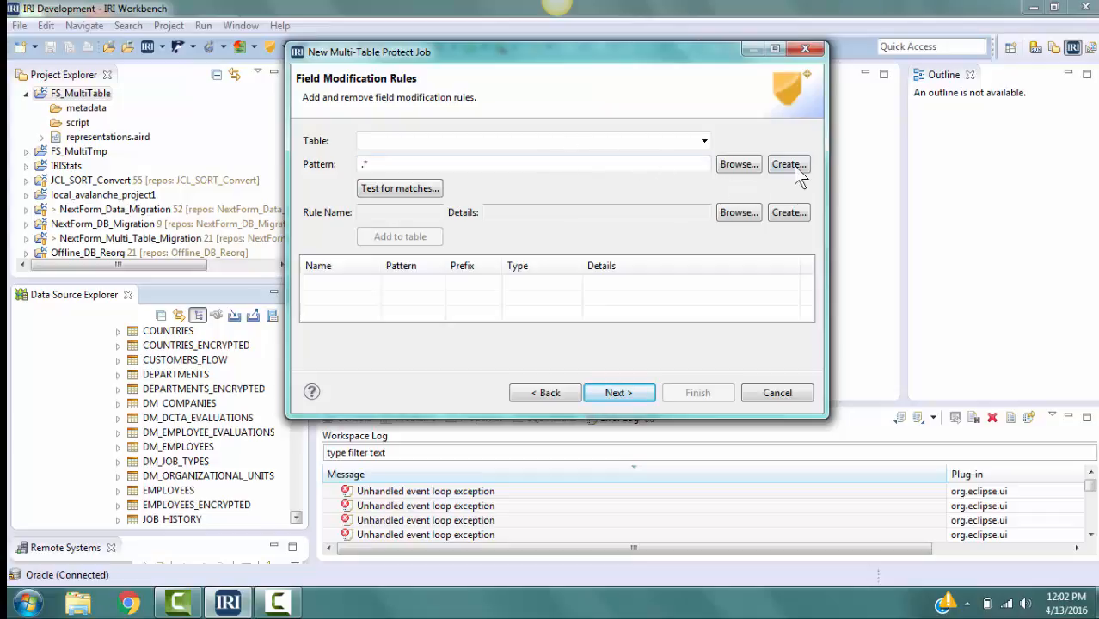
Create pattern FindSID (.*_SID) describing Social Security number columns, adding it to the library.
left_click(787, 165)
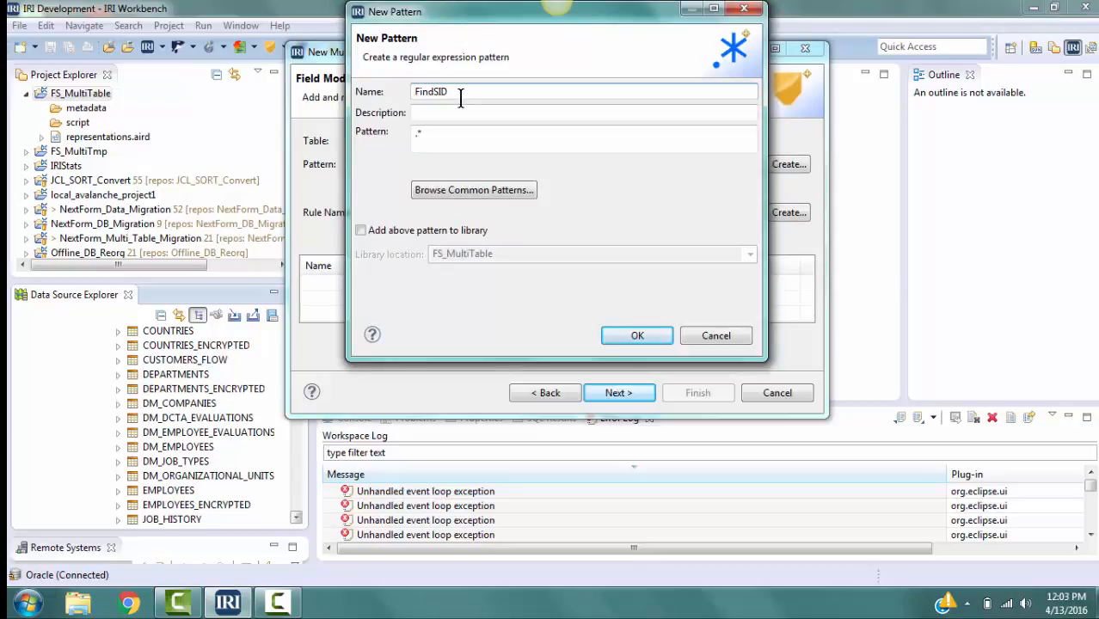
type("find columns that contain Social Security number")
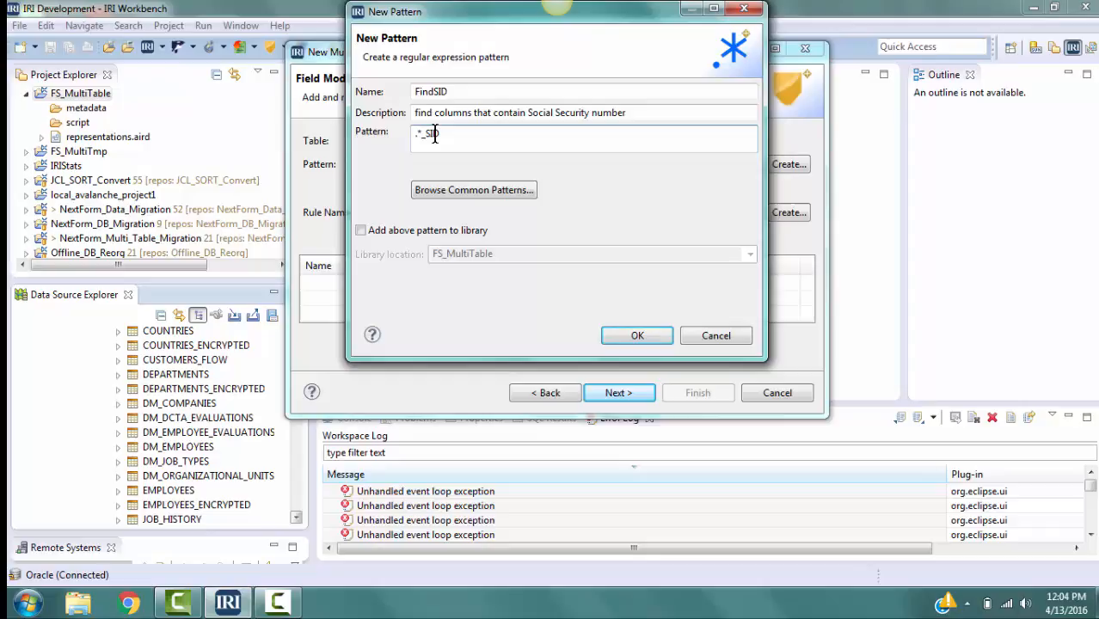
left_click(361, 230)
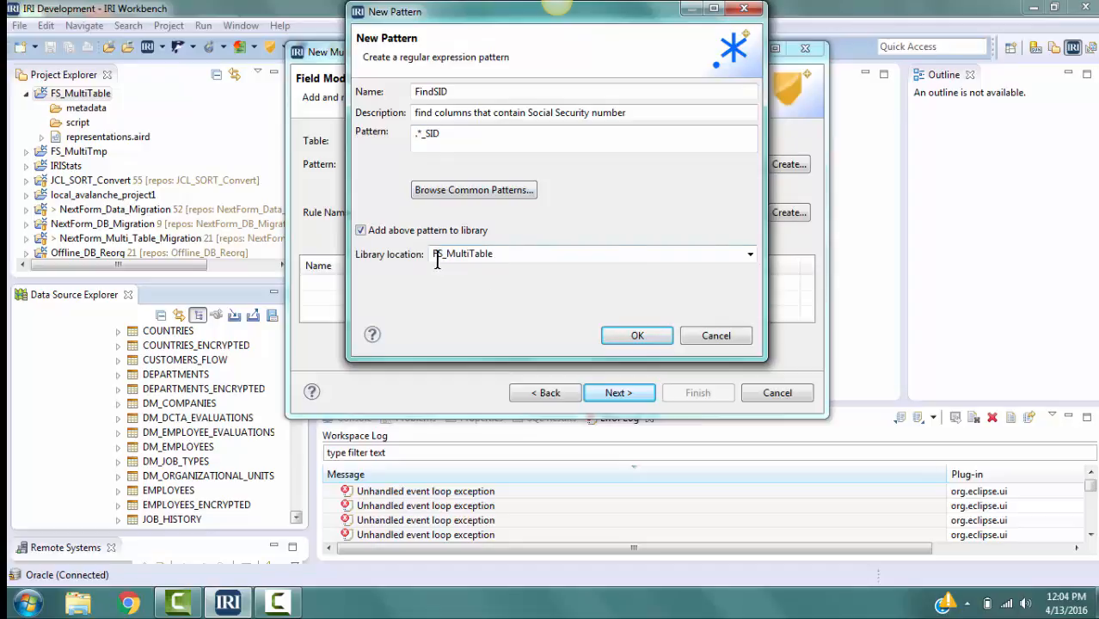
mouse_move(506, 260)
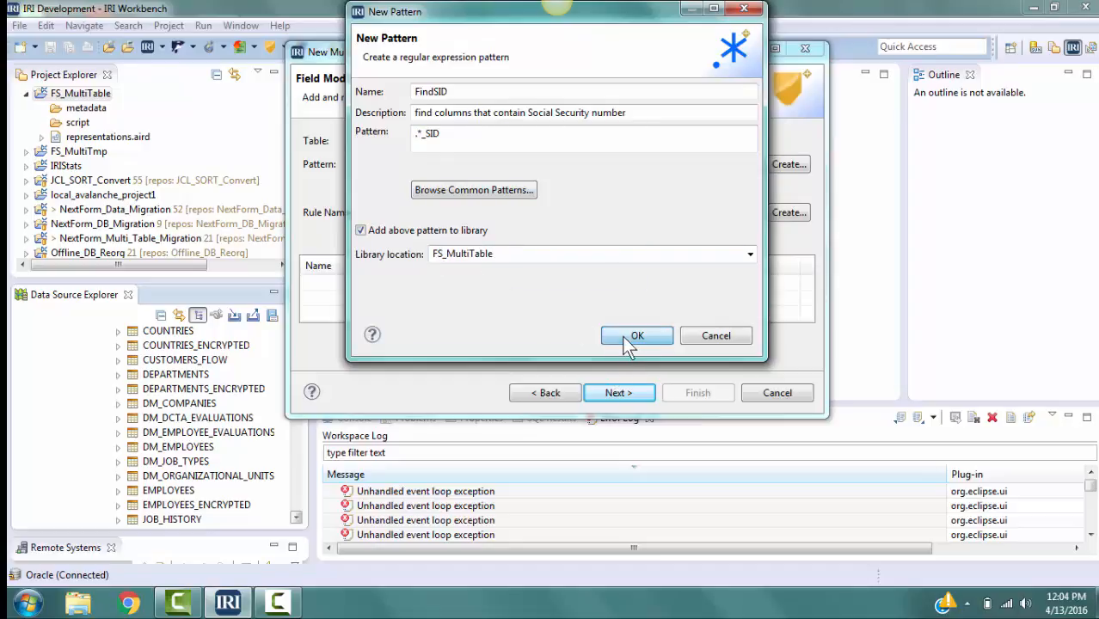
left_click(637, 336)
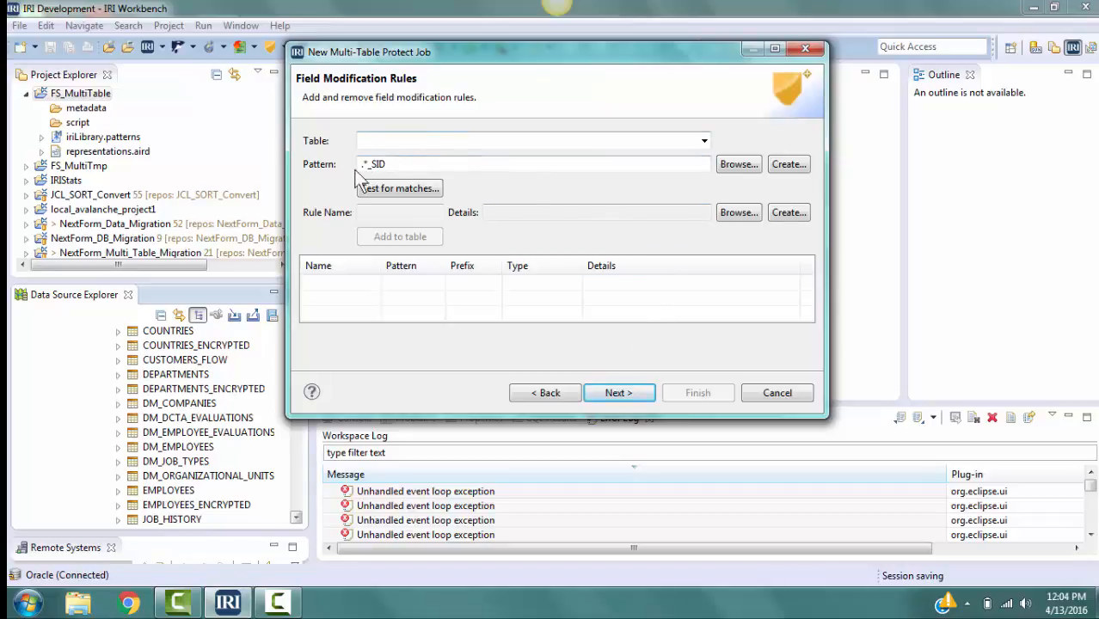
left_click(737, 164)
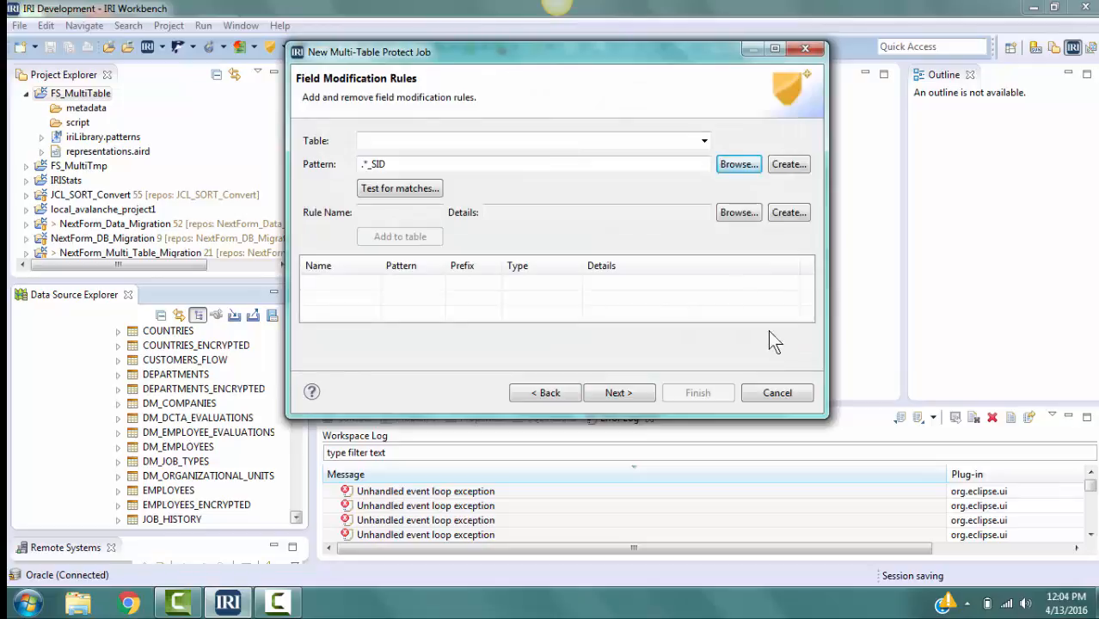
left_click(399, 188)
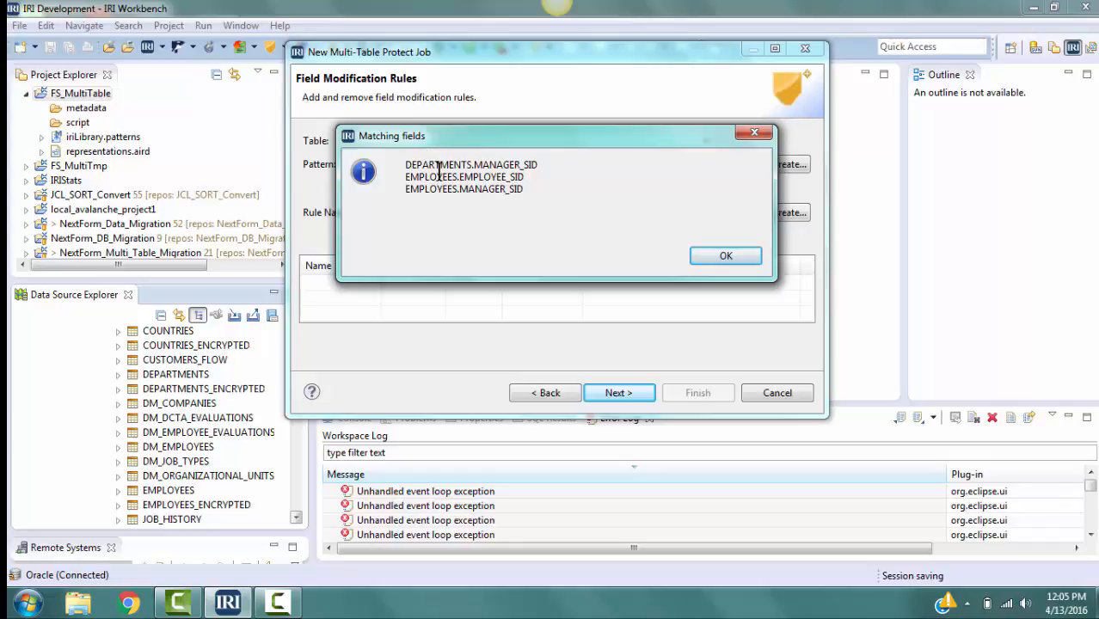
mouse_move(451, 194)
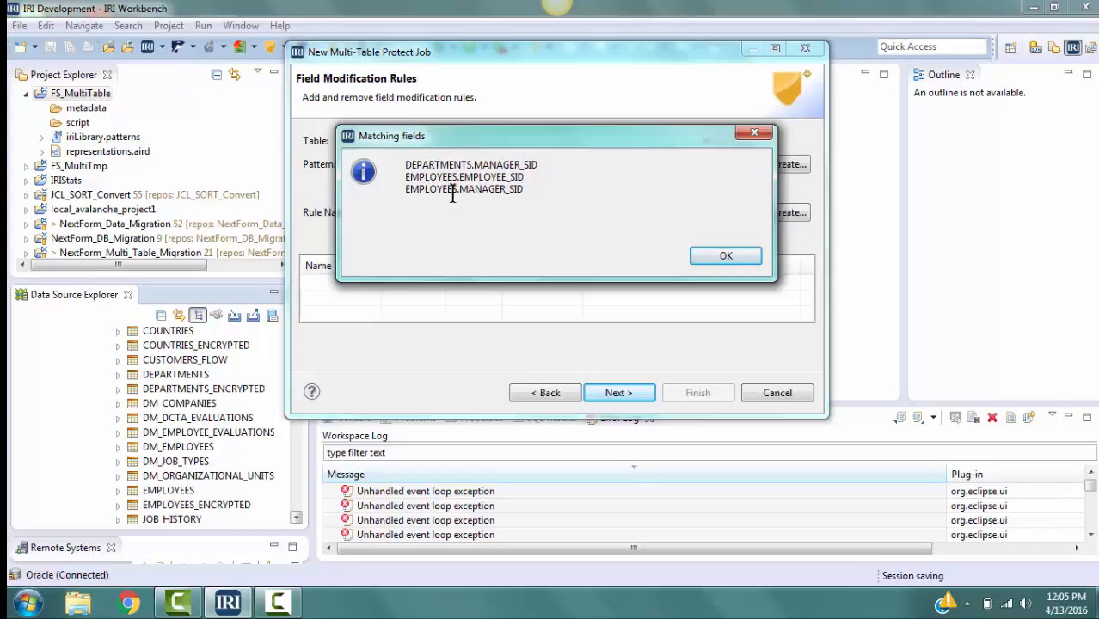
left_click(725, 255)
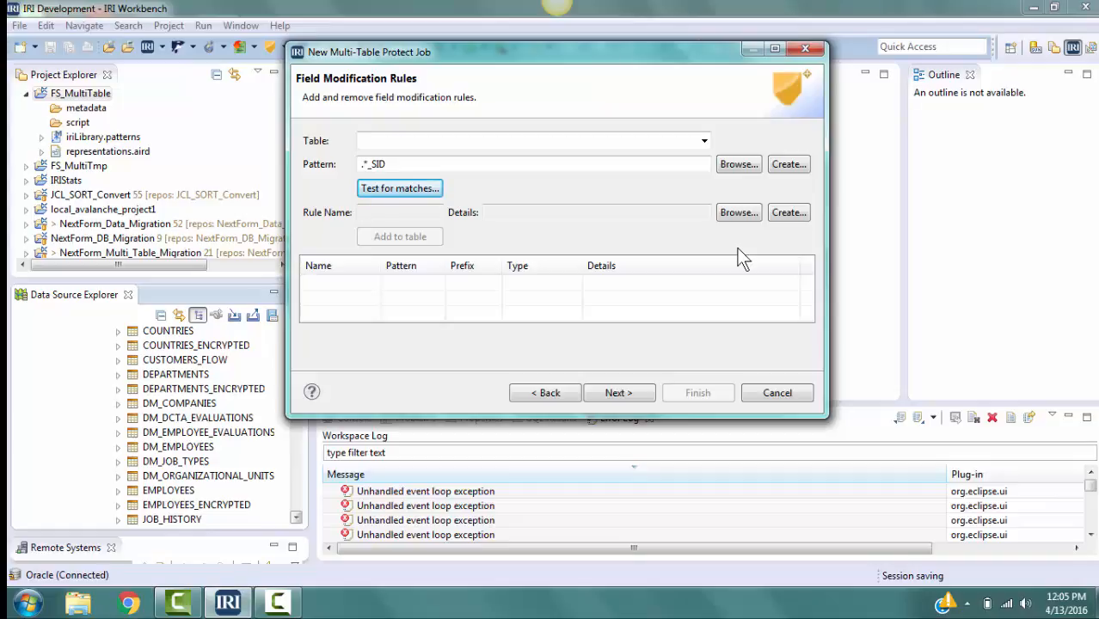
mouse_move(755, 240)
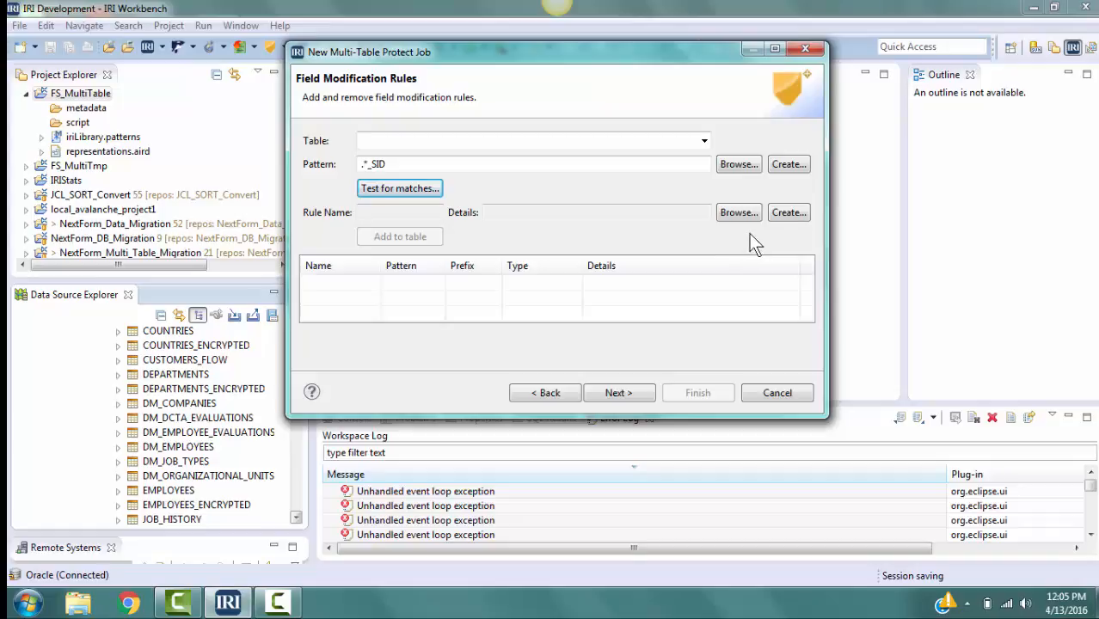
Create an Encryption or Decryption Functions rule named EncryptSID and continue to its function list.
left_click(788, 212)
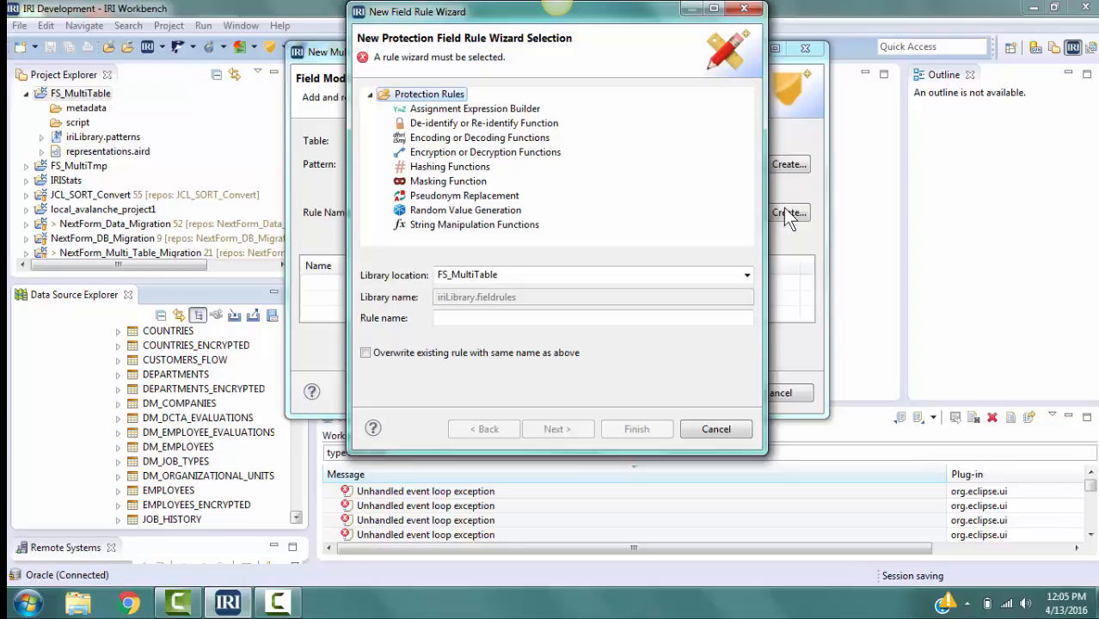
left_click(485, 152)
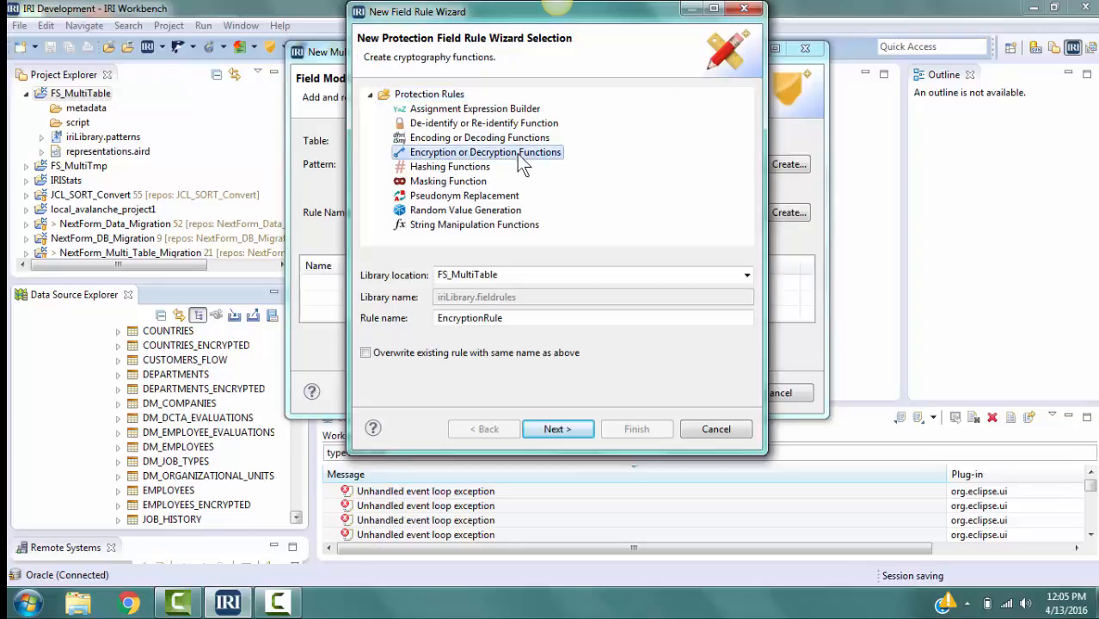
mouse_move(529, 274)
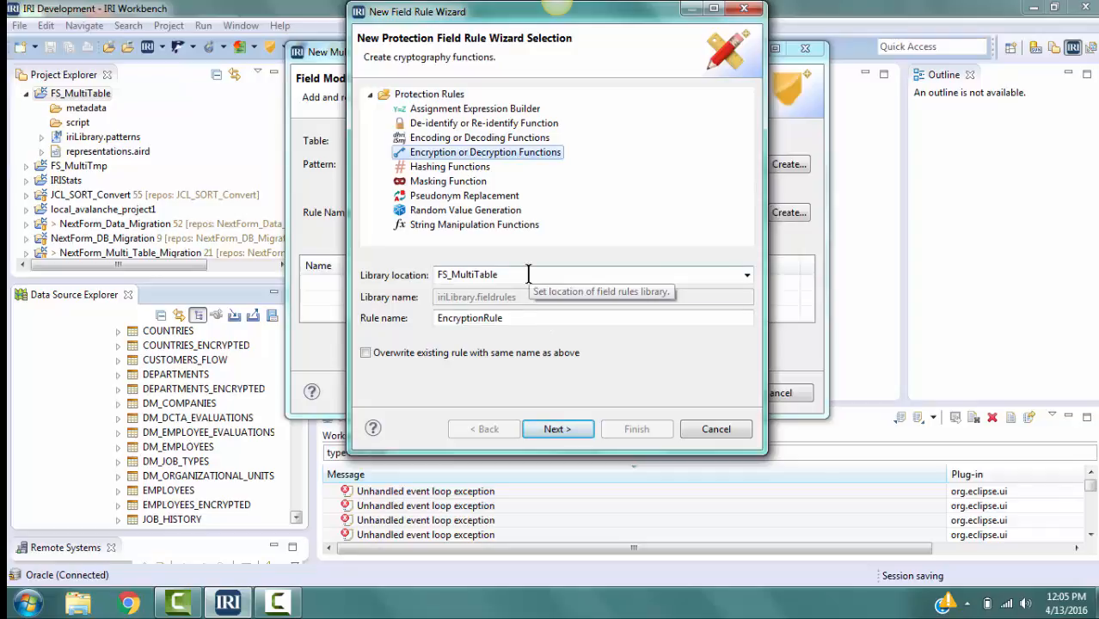
mouse_move(576, 353)
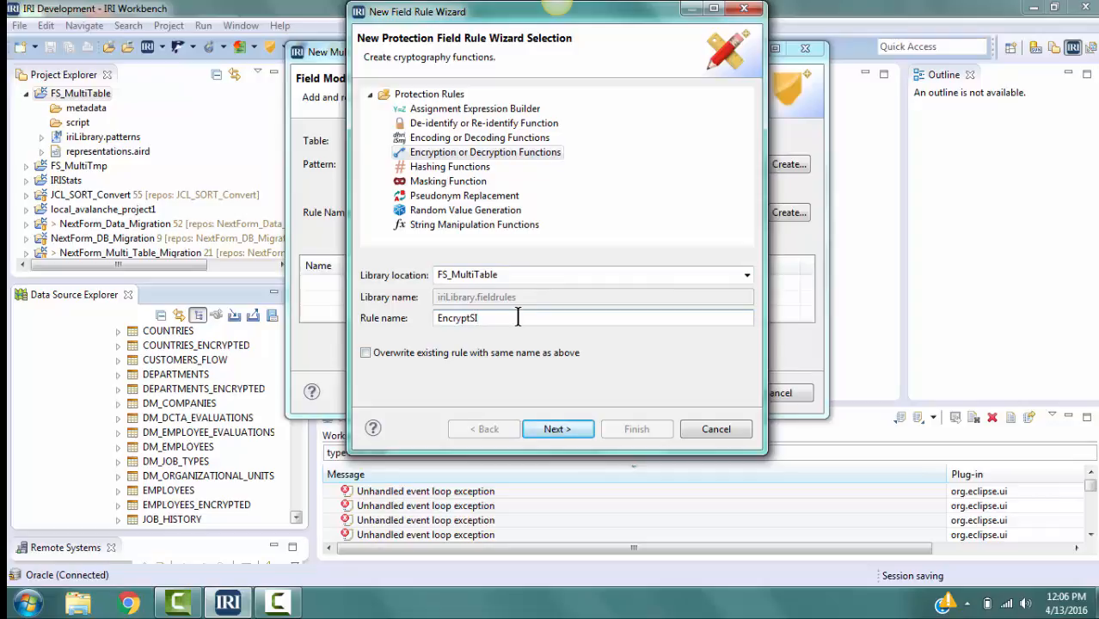
type("D")
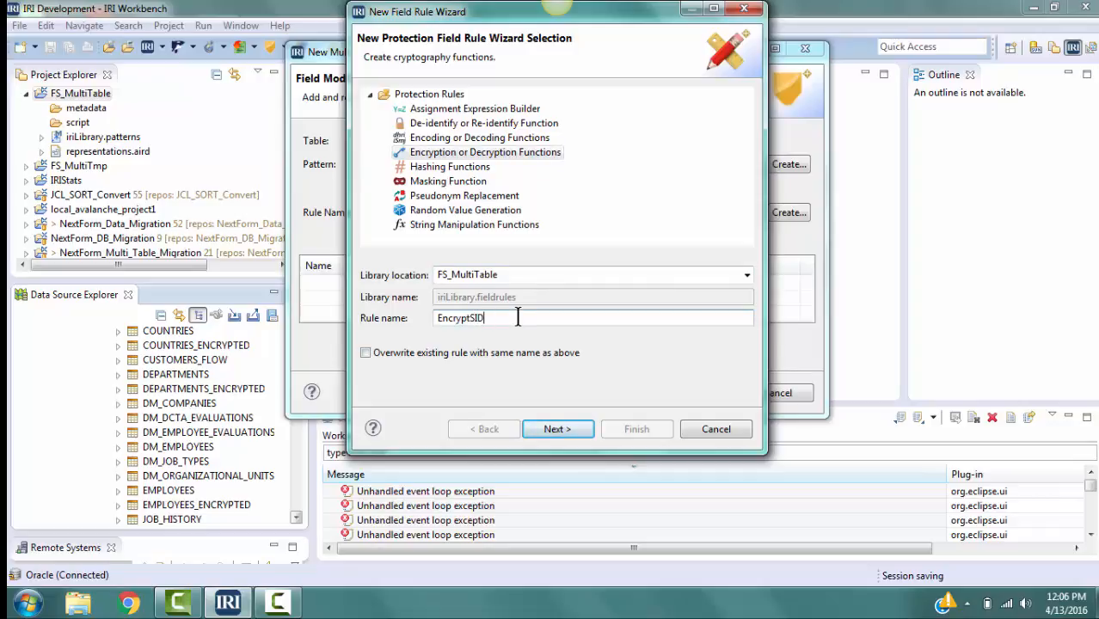
mouse_move(557, 430)
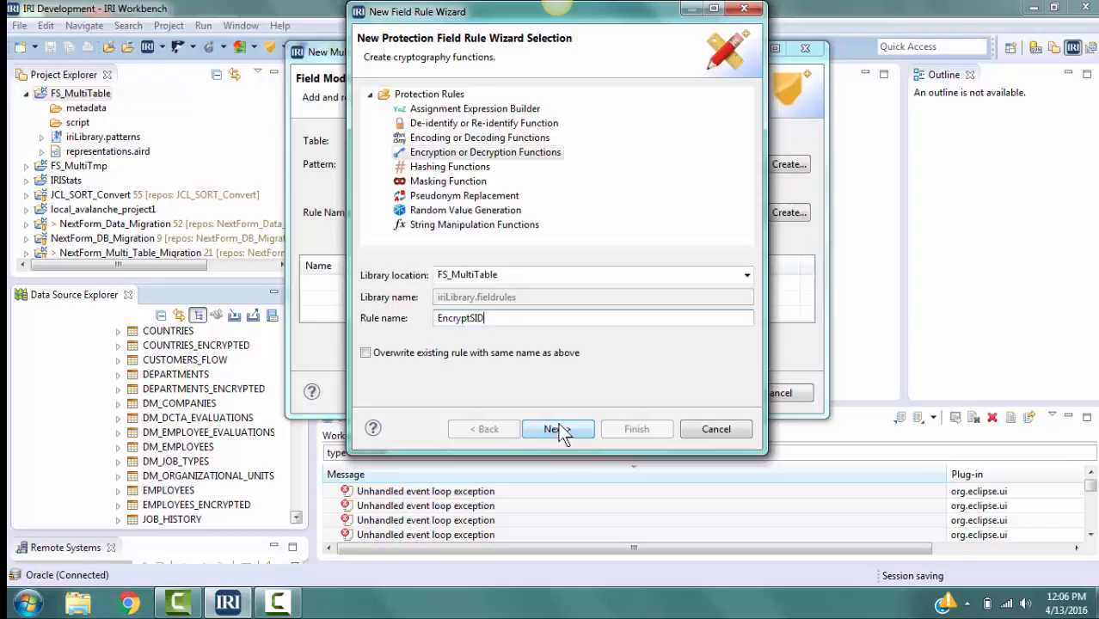
left_click(558, 429)
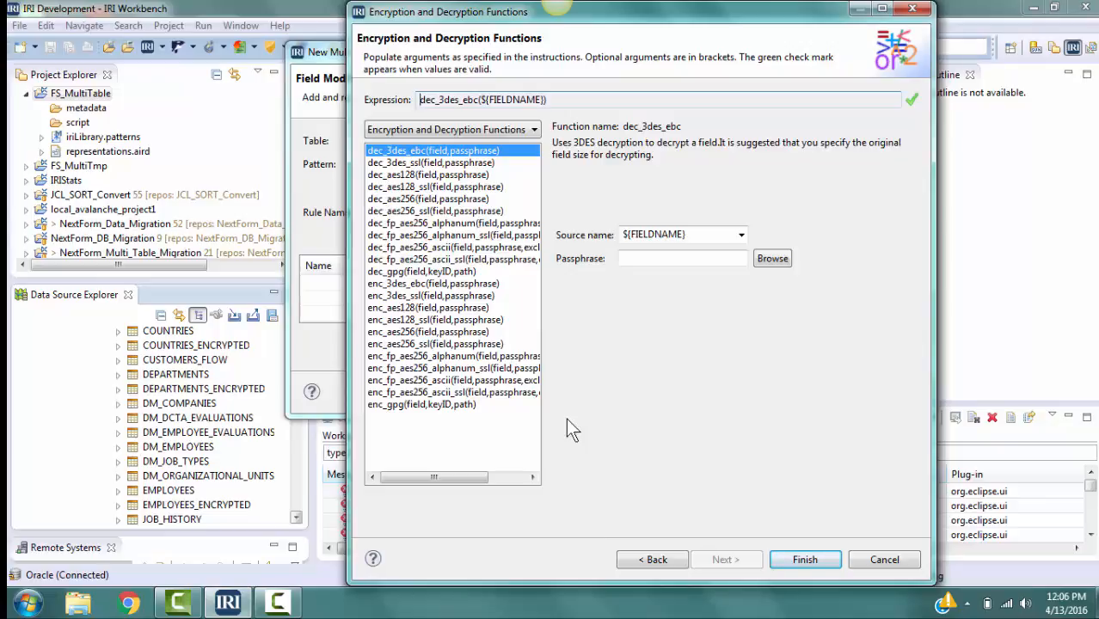
mouse_move(609, 419)
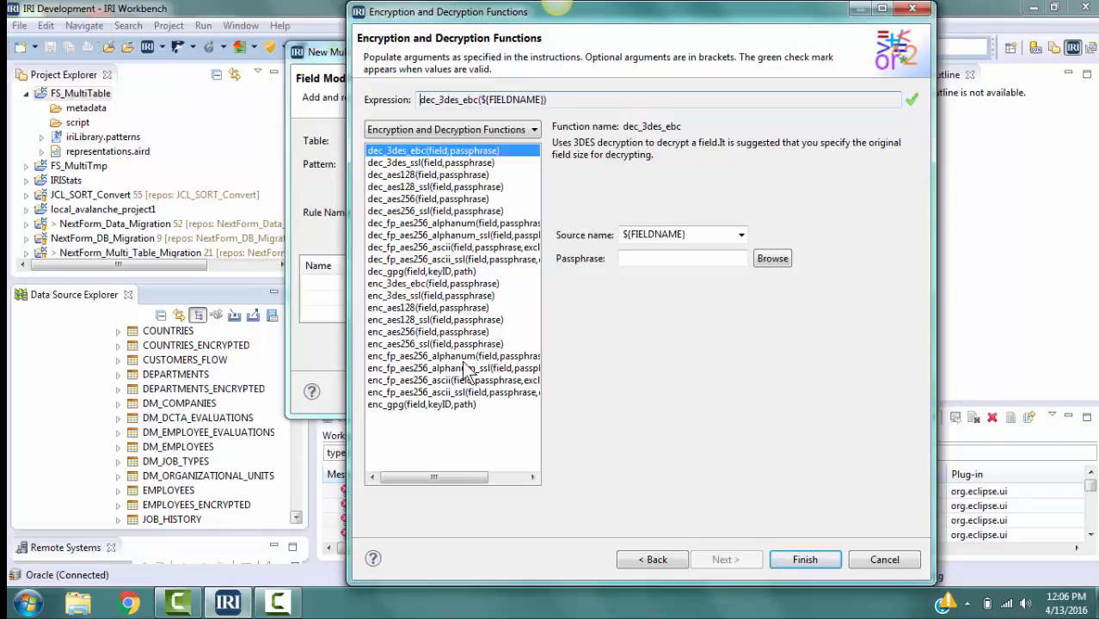
left_click(453, 356)
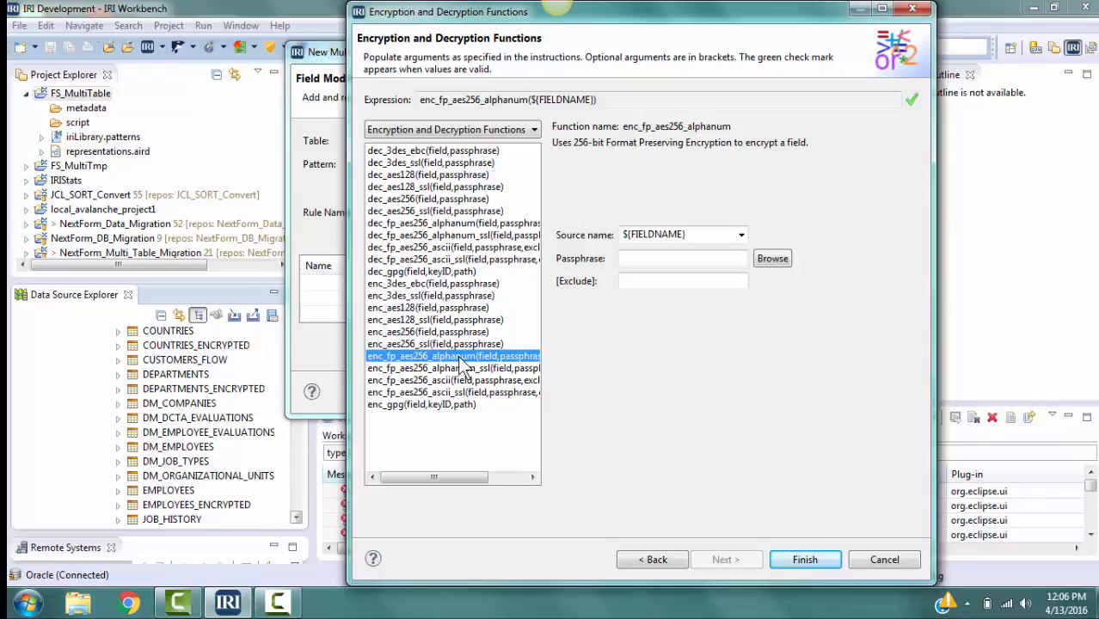
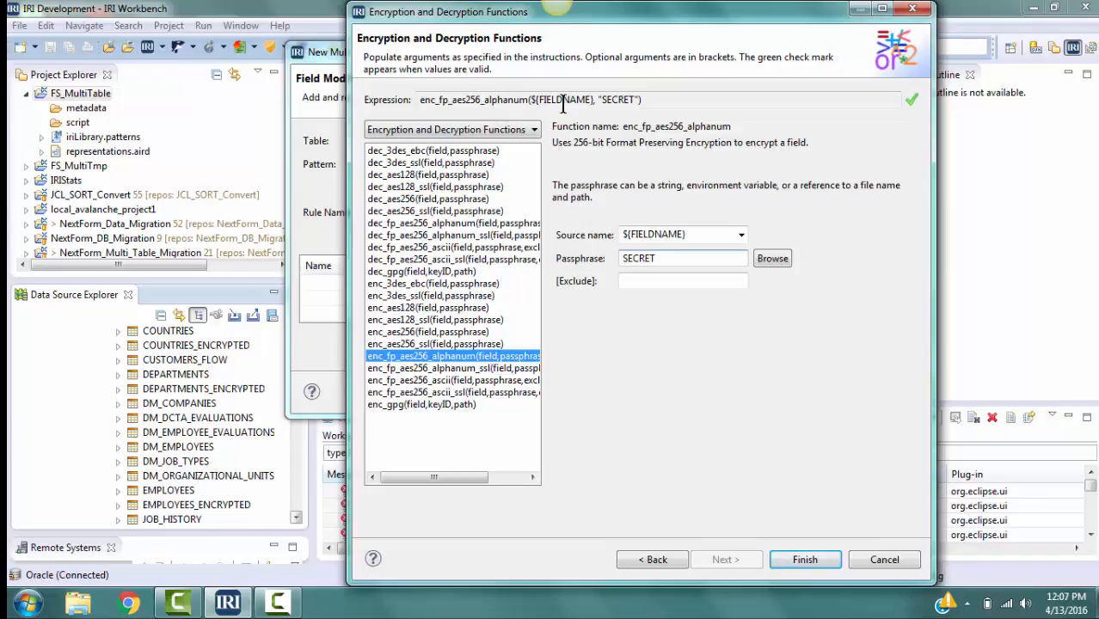
left_click(680, 258)
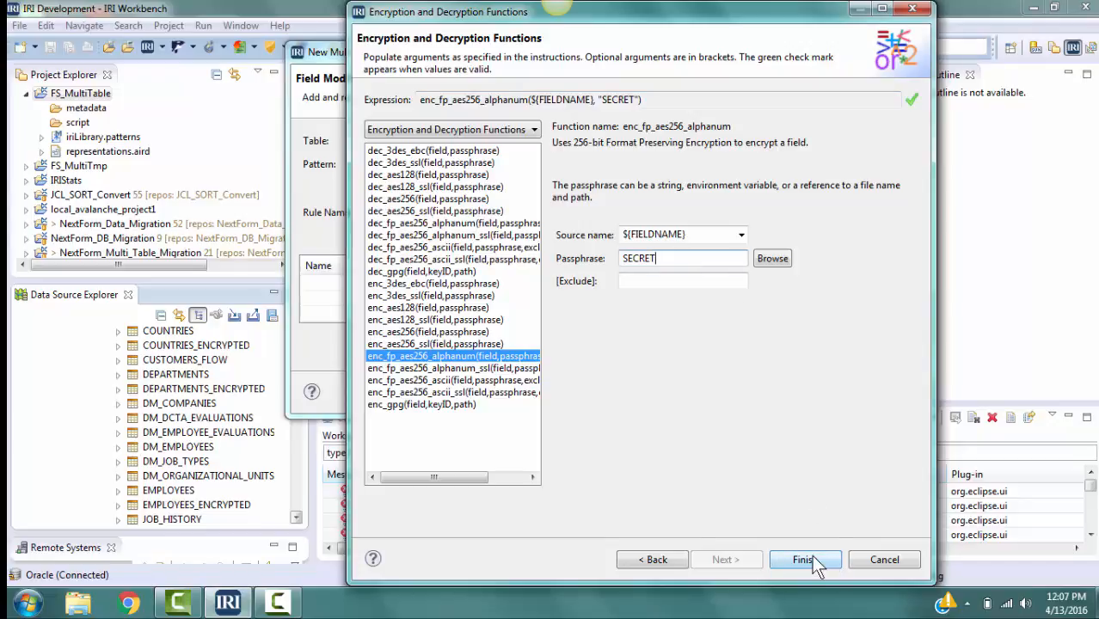
left_click(805, 560)
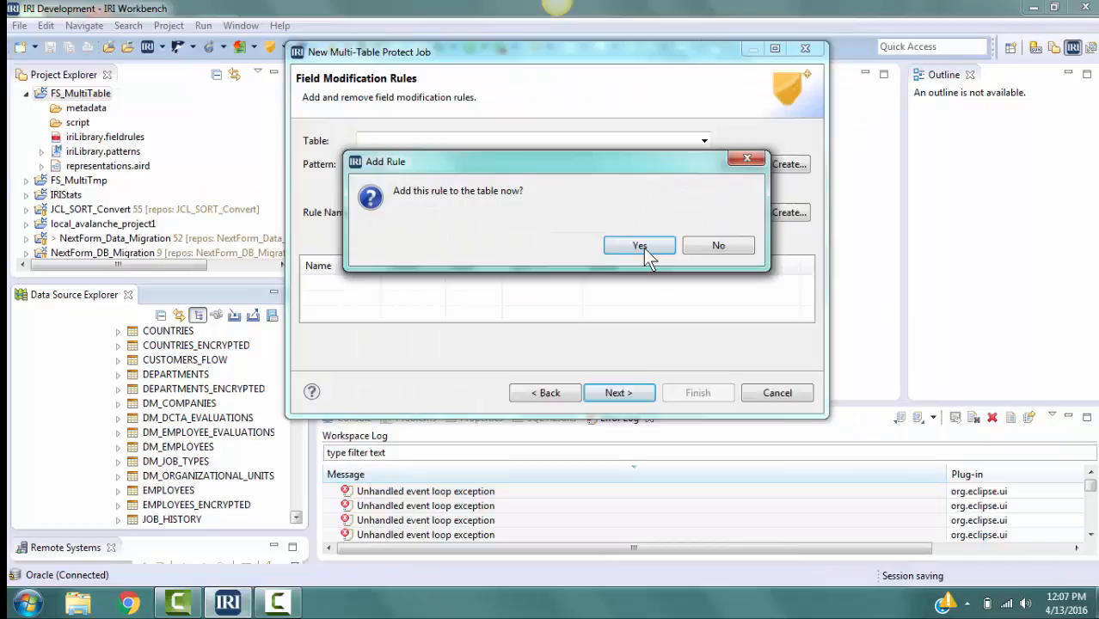
Add the EncryptSID rule to the rules table and continue to data loading.
left_click(639, 245)
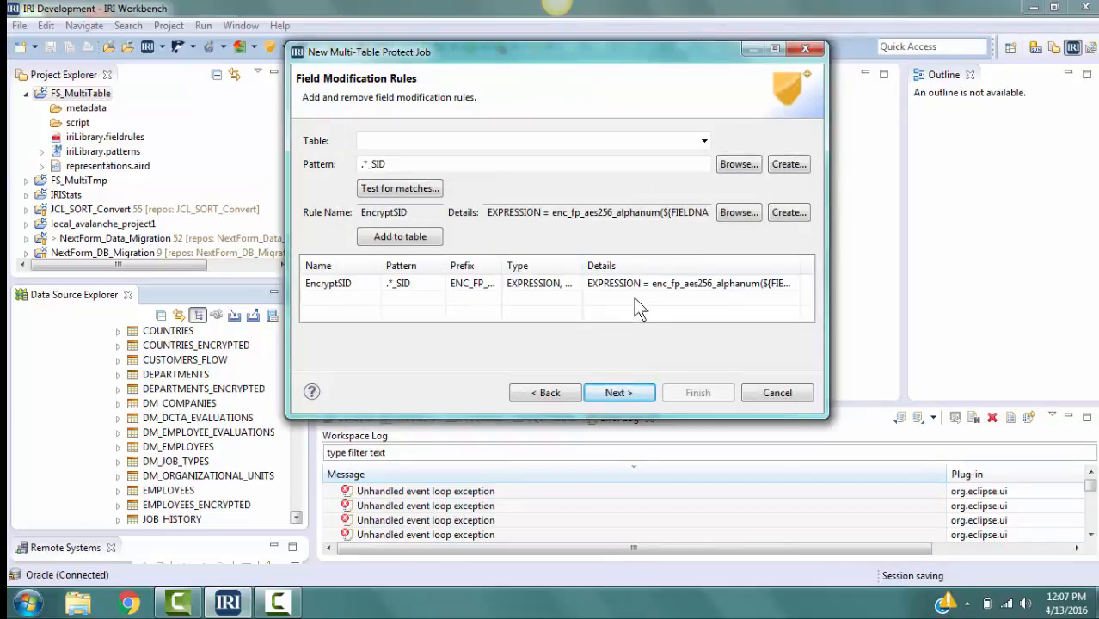
mouse_move(654, 288)
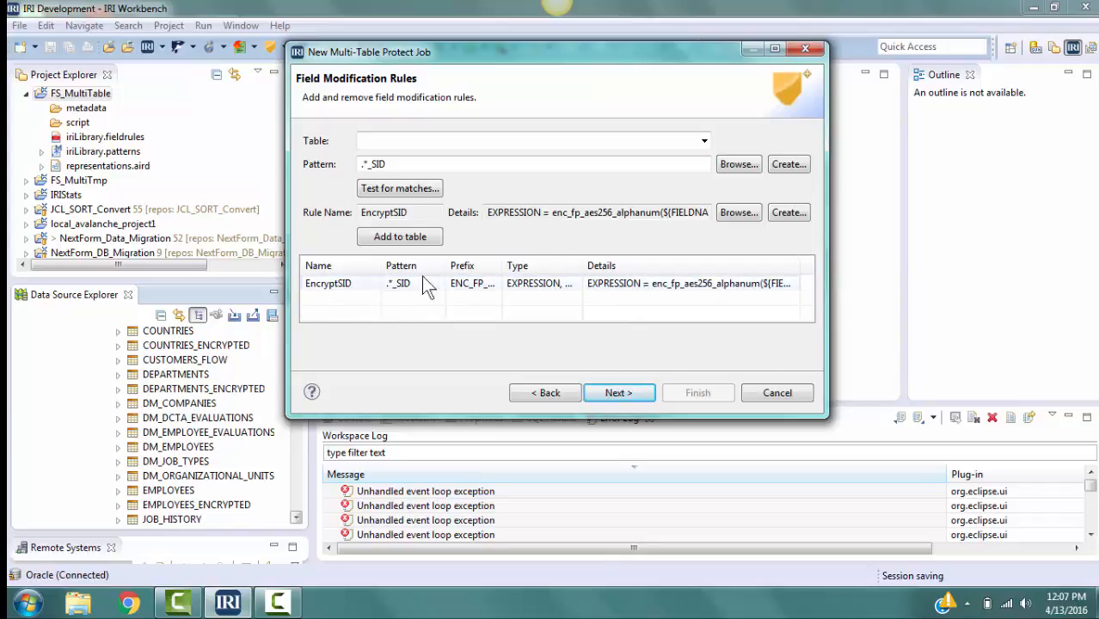
left_click(619, 393)
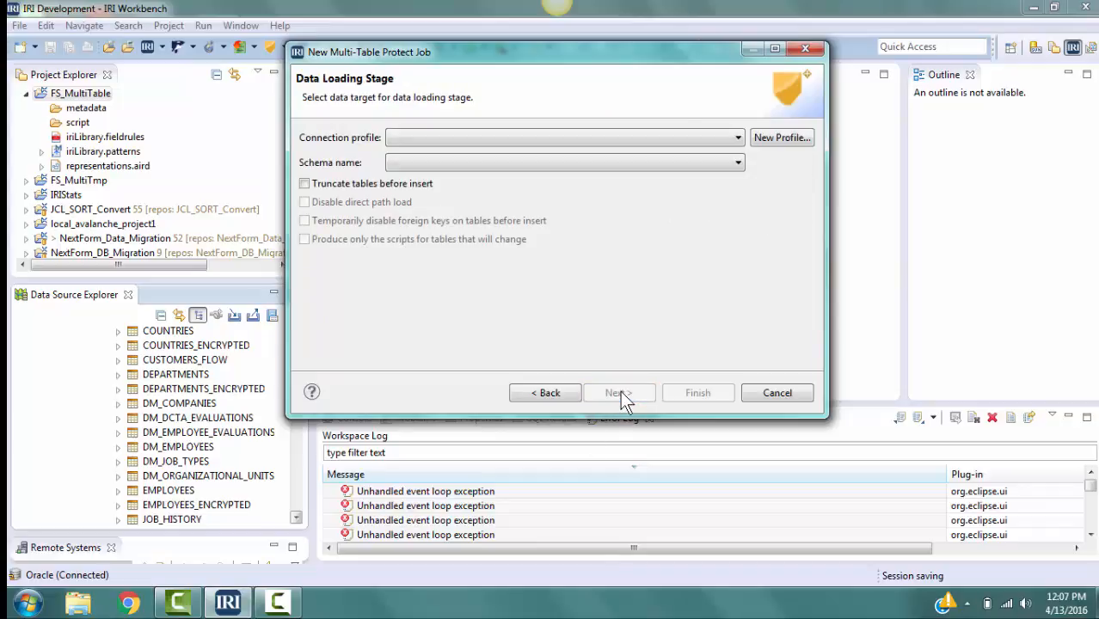
mouse_move(633, 395)
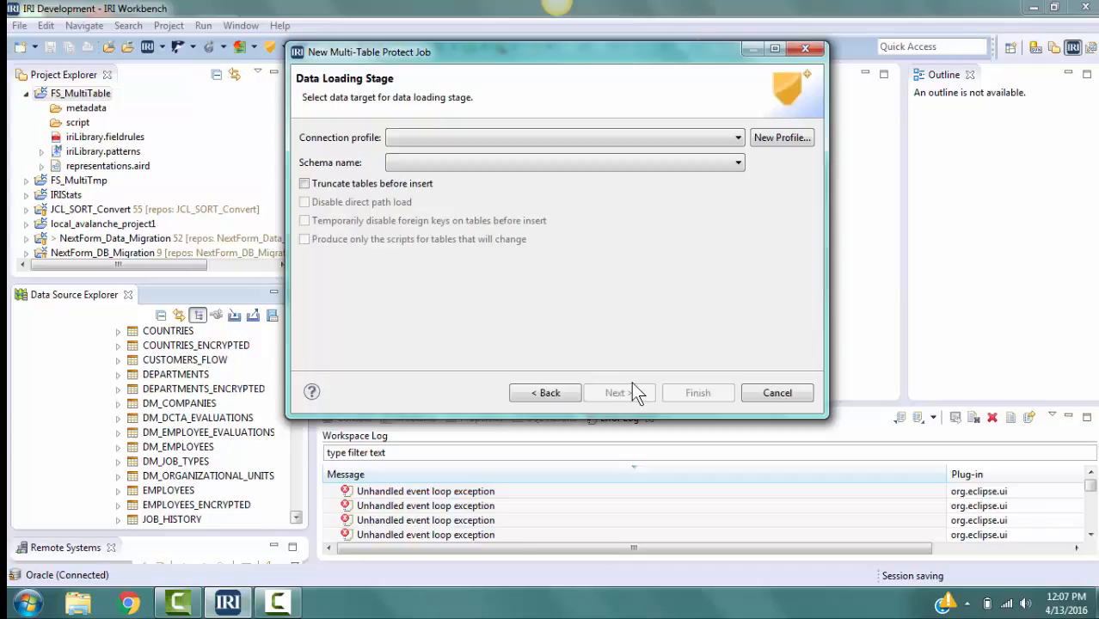
mouse_move(636, 388)
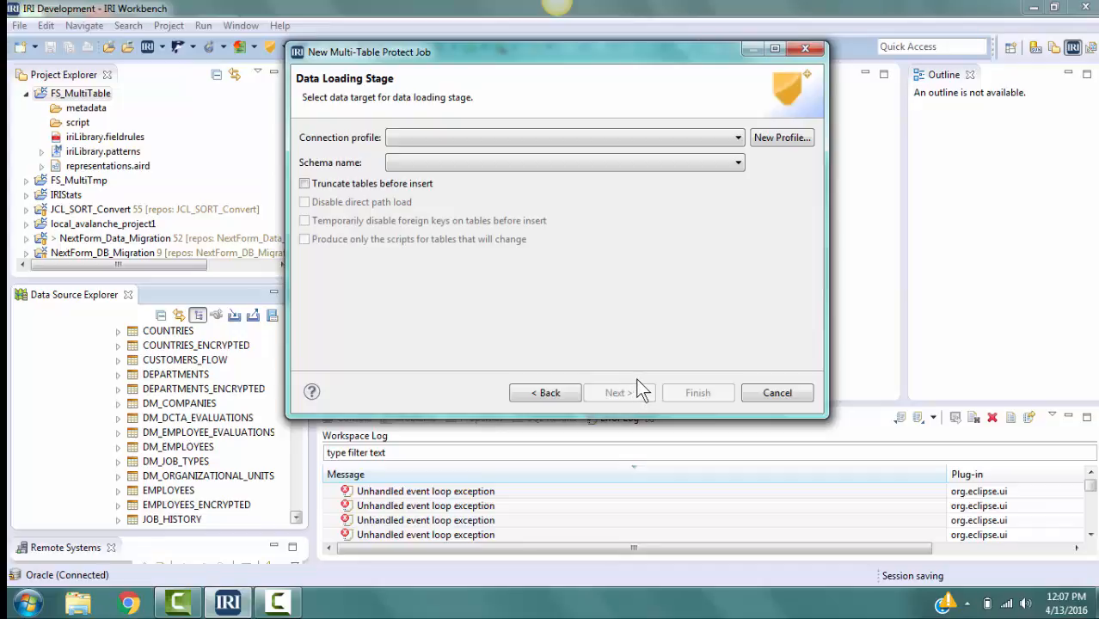
mouse_move(658, 381)
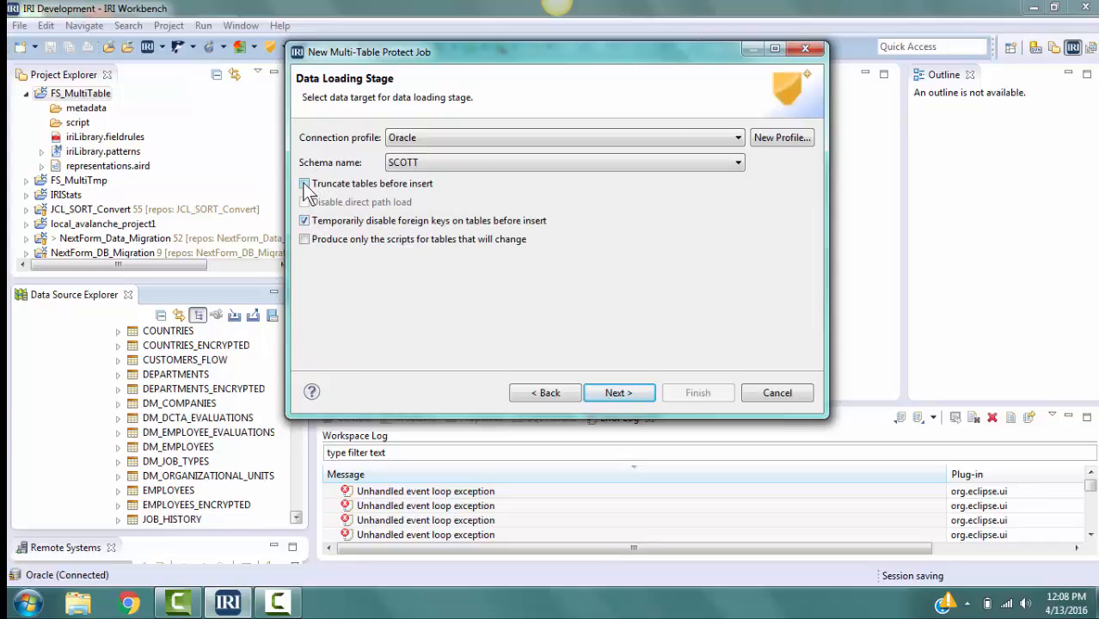
Target Oracle SCOTT with table truncation and changed-tables-only scripts, then continue.
left_click(305, 183)
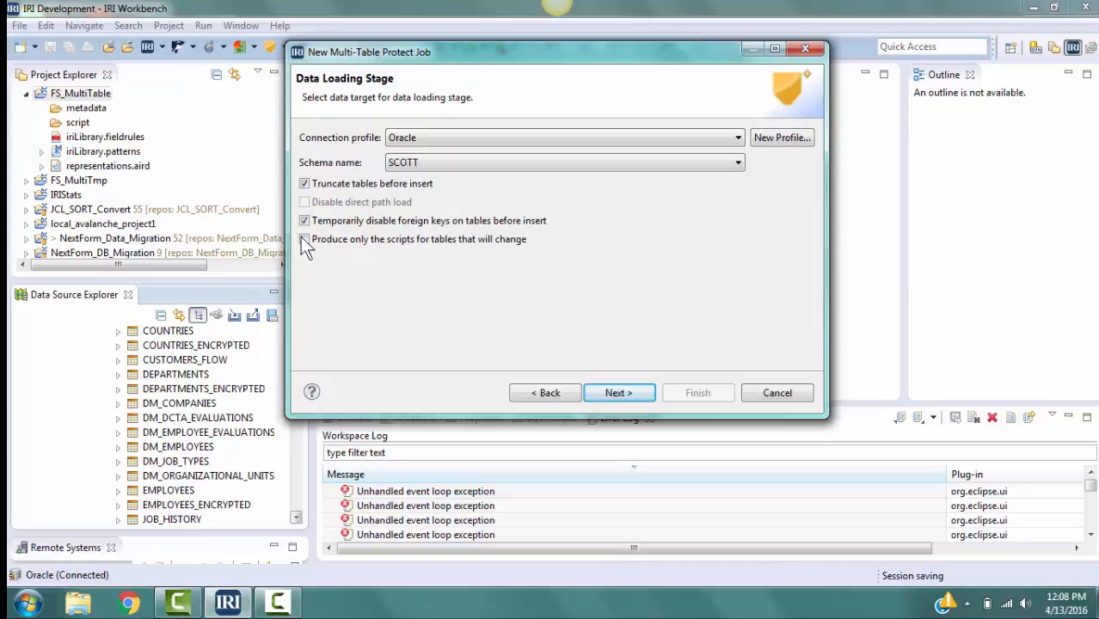
left_click(304, 239)
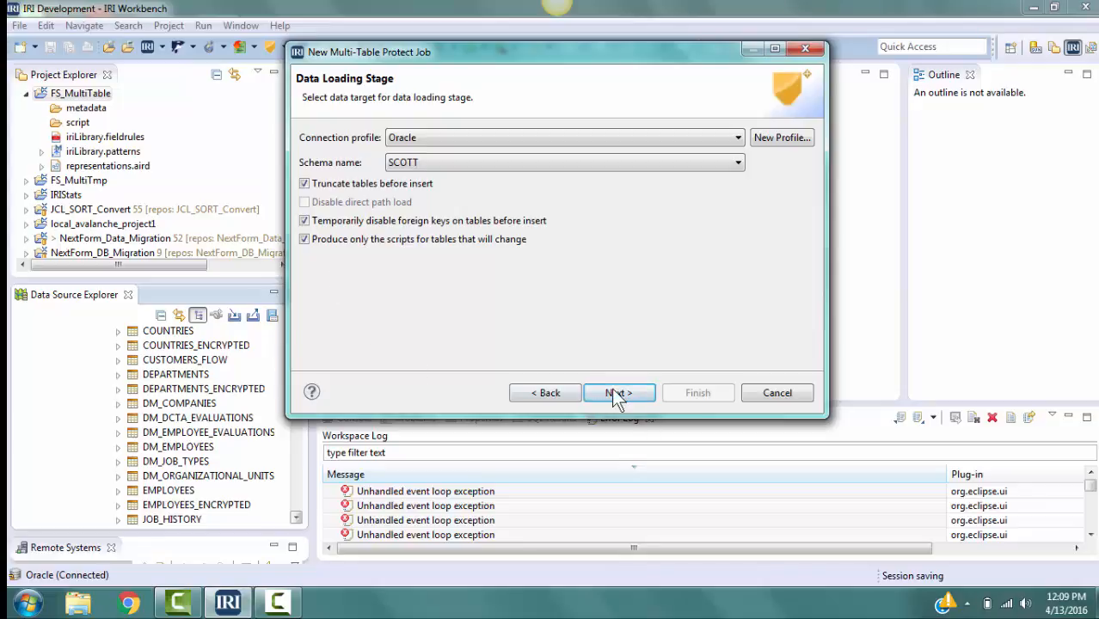
left_click(619, 393)
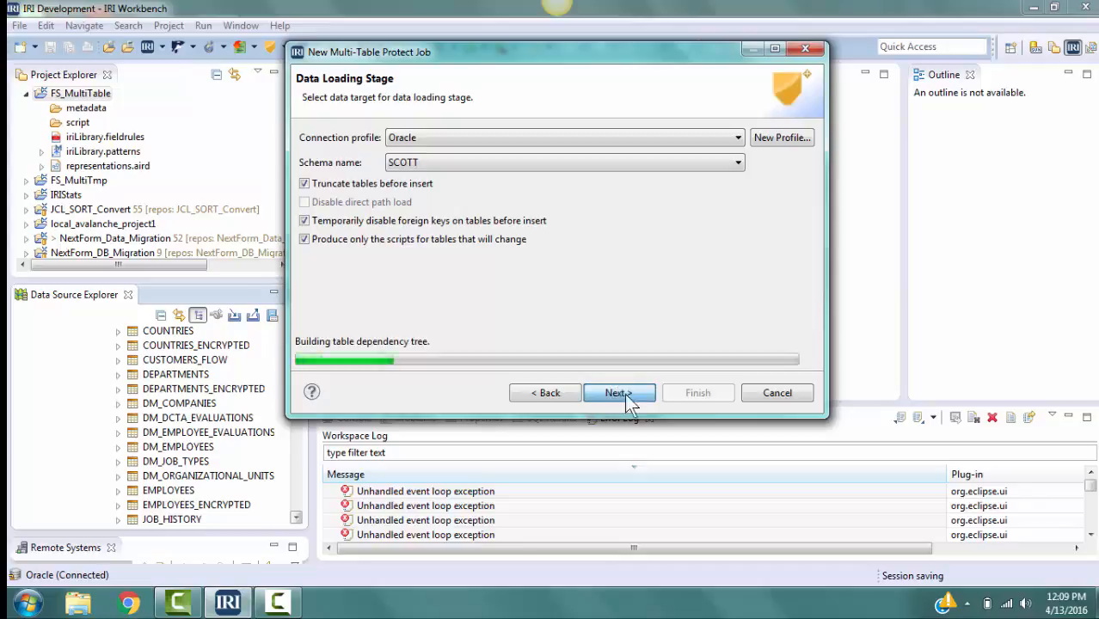
Review the summary and finish, generating the protect-ssn batch file and scripts.
left_click(619, 393)
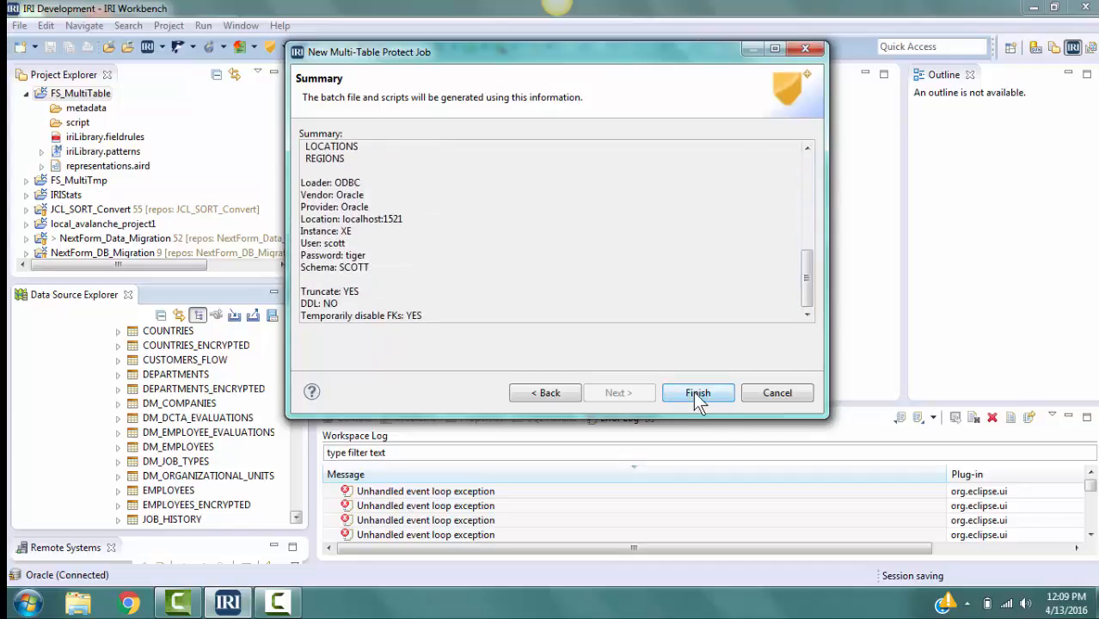
left_click(698, 393)
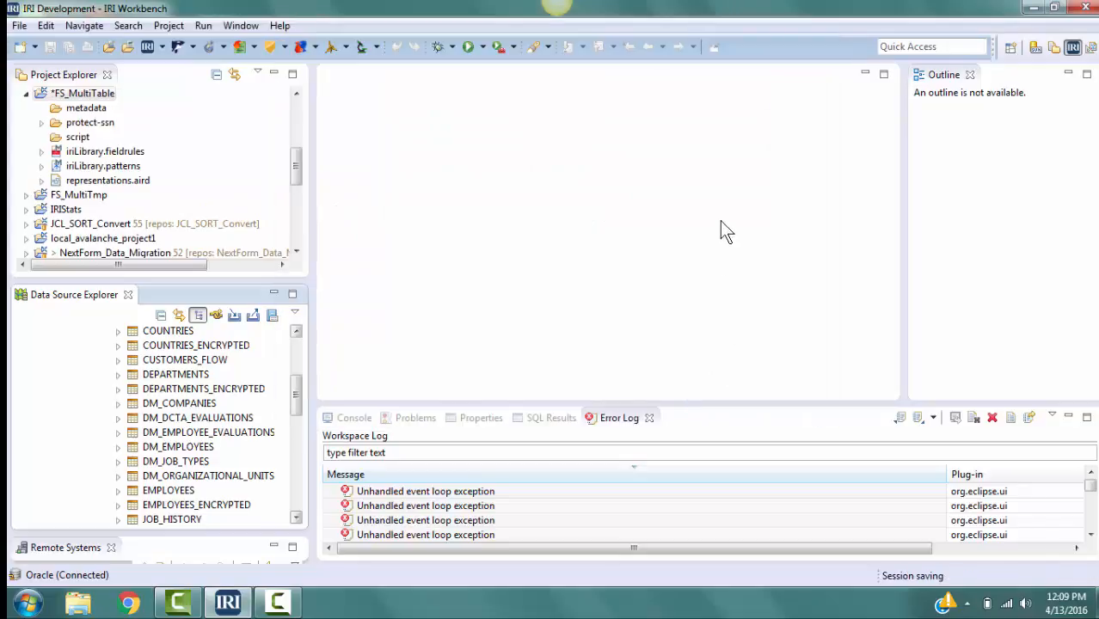
mouse_move(742, 284)
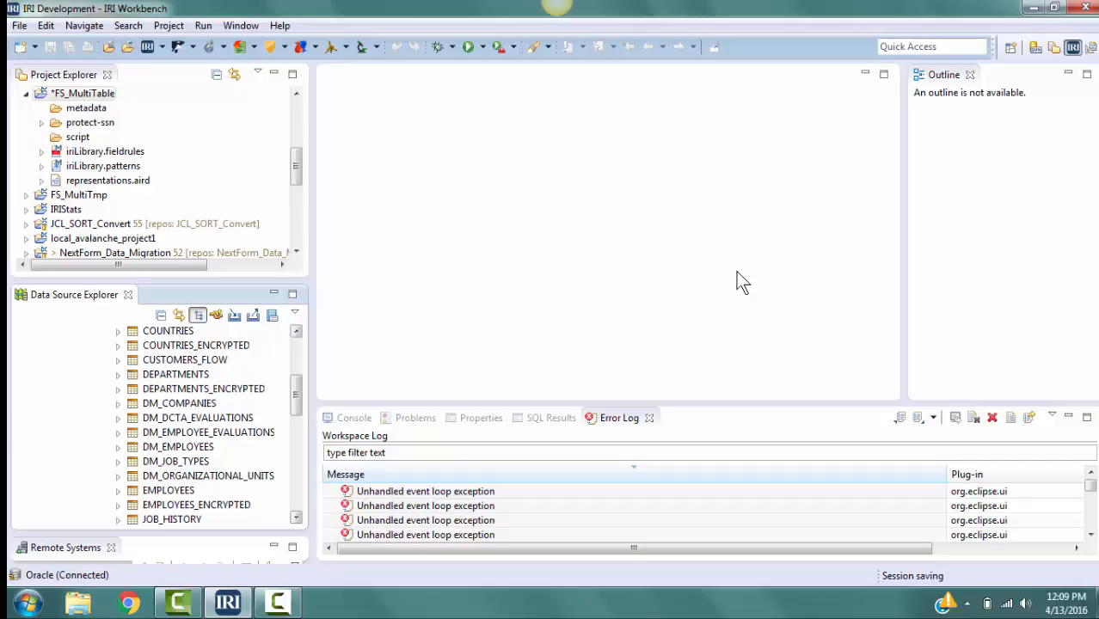
mouse_move(682, 255)
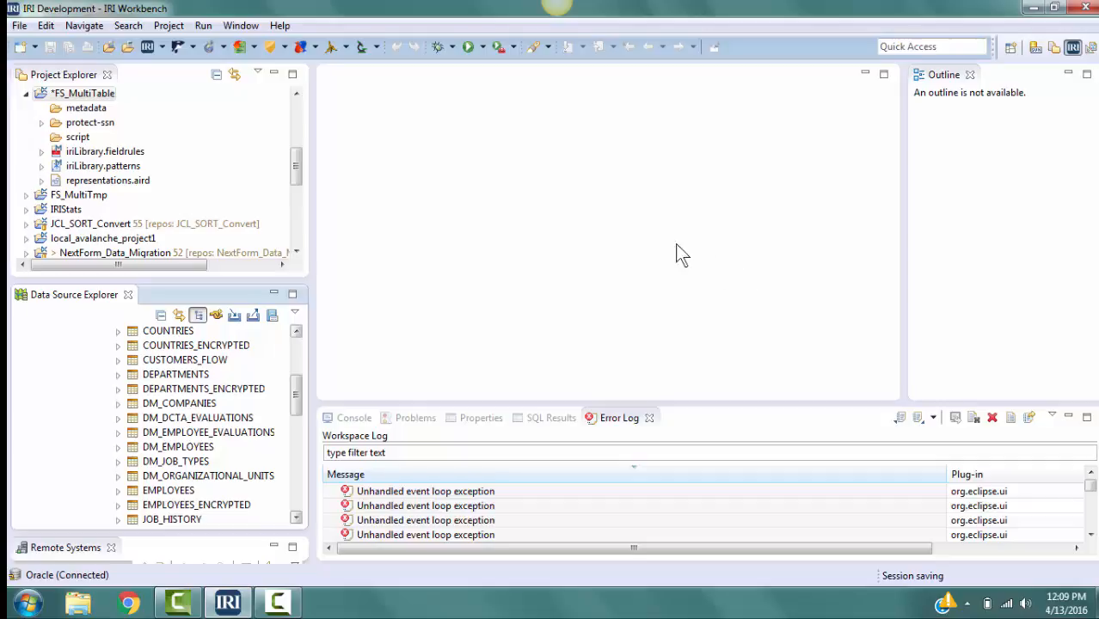
Expand the protect-ssn folder and bring up the context menu for protect-ssn.bat.
left_click(42, 122)
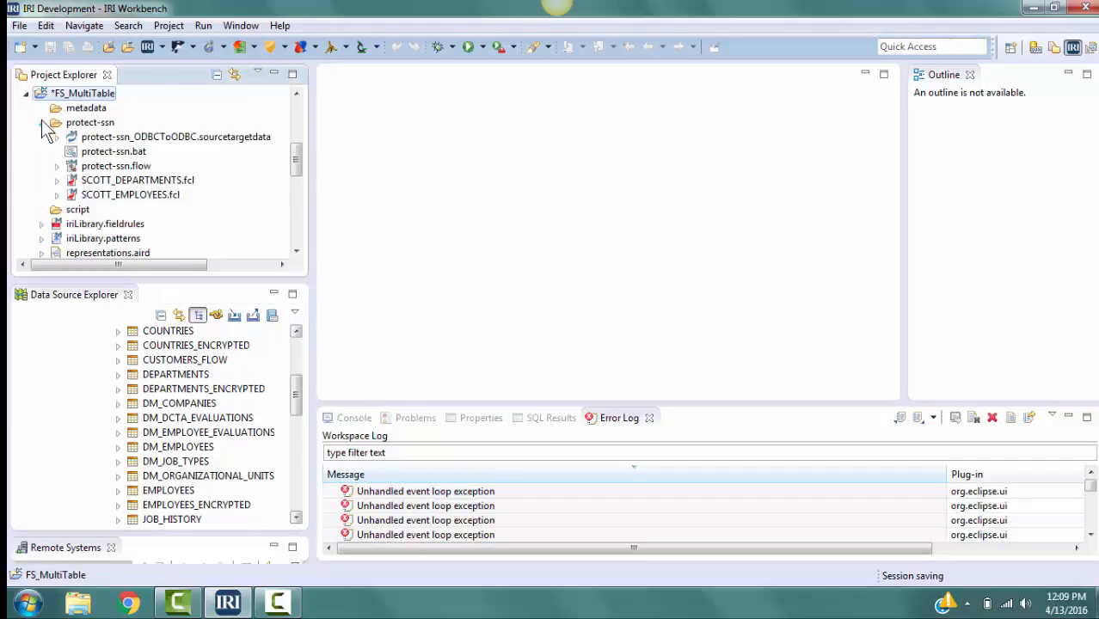
left_click(177, 137)
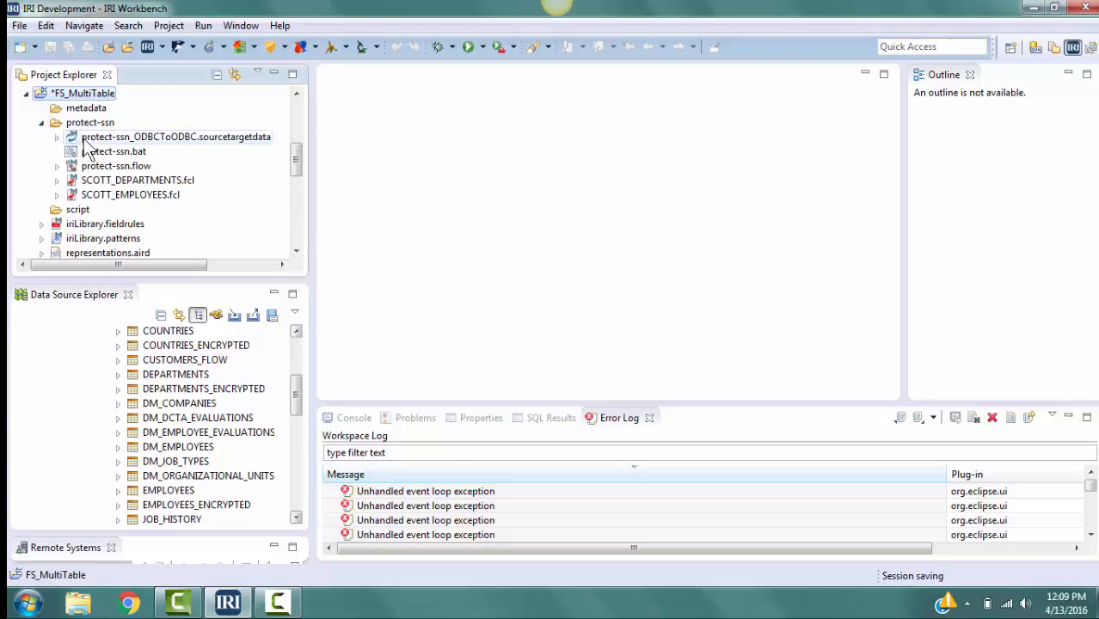
right_click(113, 150)
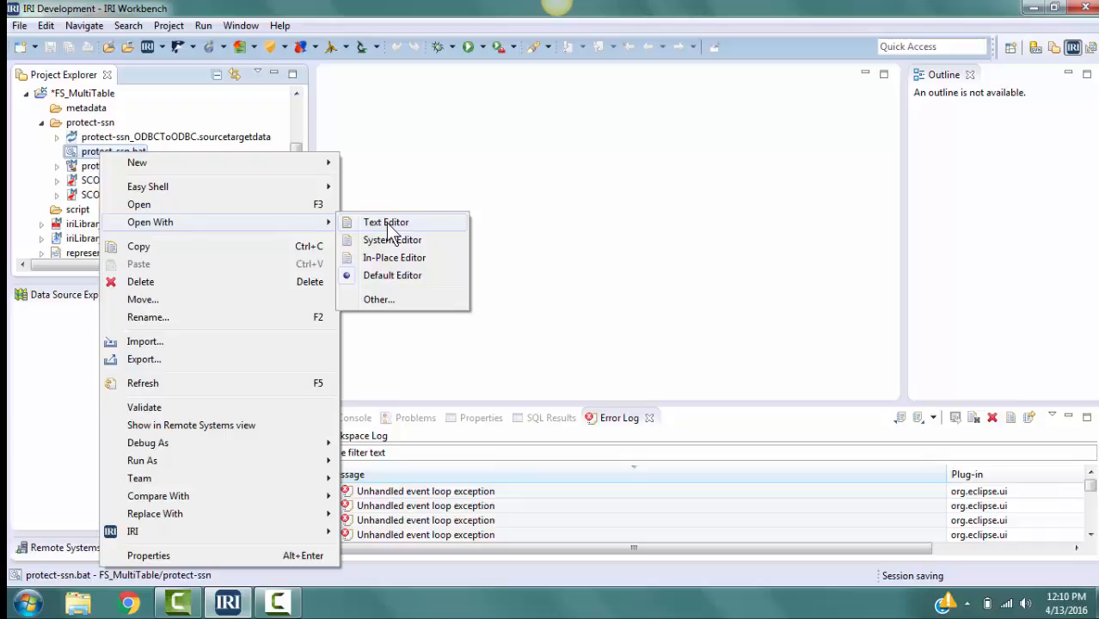
Open protect-ssn.bat in the Text Editor to view its two fieldshield commands.
left_click(385, 222)
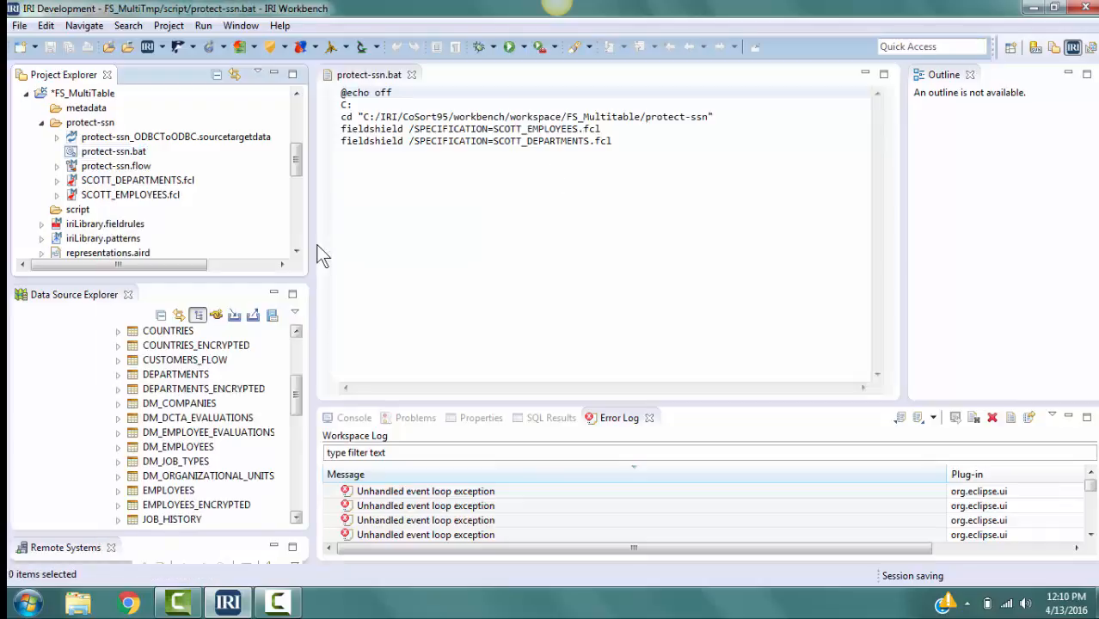
mouse_move(395, 225)
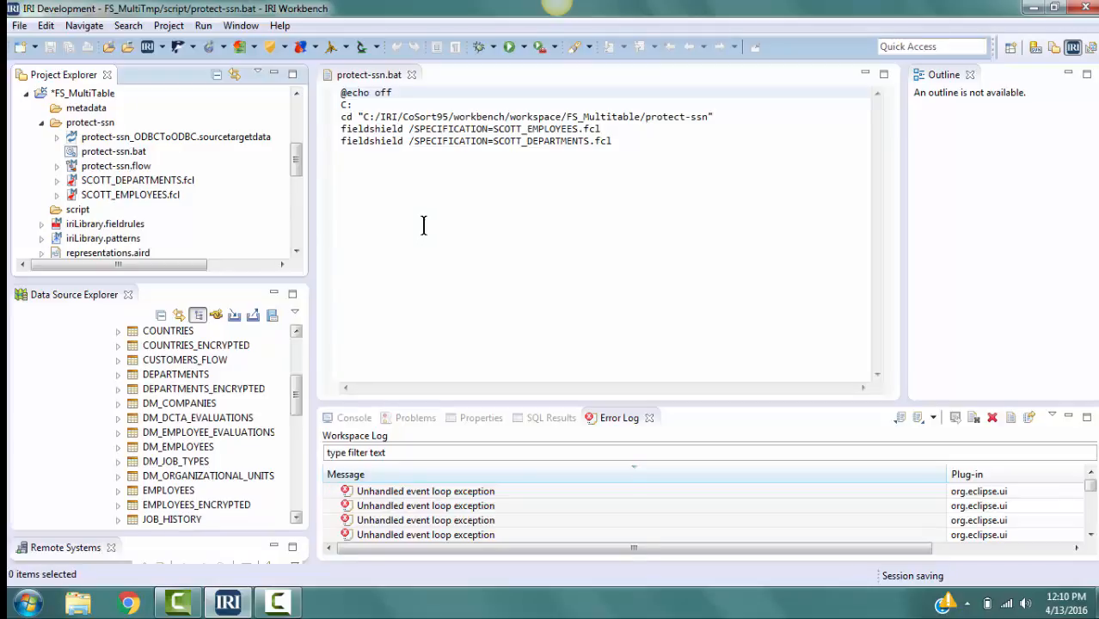
mouse_move(450, 230)
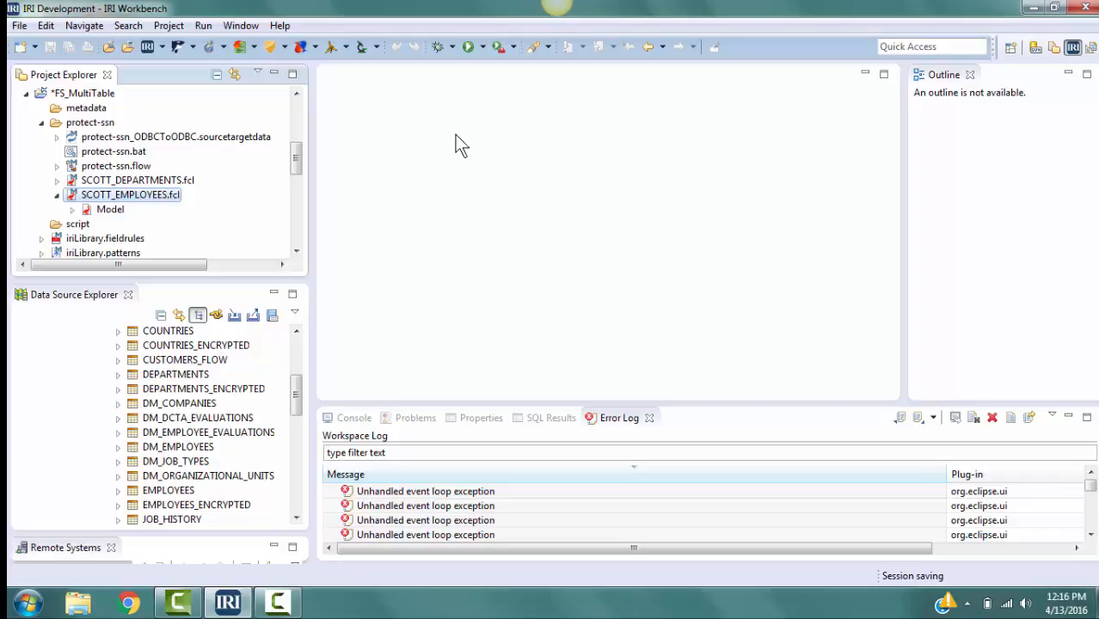
mouse_move(140, 209)
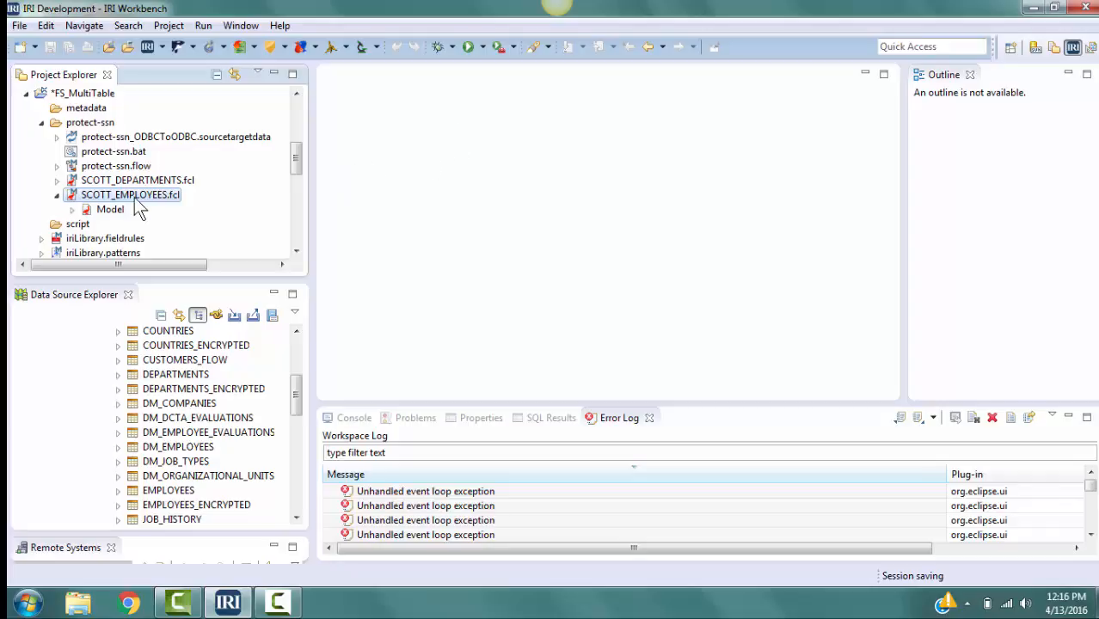
Review SCOTT_EMPLOYEES.fcl's output section encrypting EMPLOYEE_SID and MANAGER_SID, then select protect-ssn.bat.
double_click(130, 194)
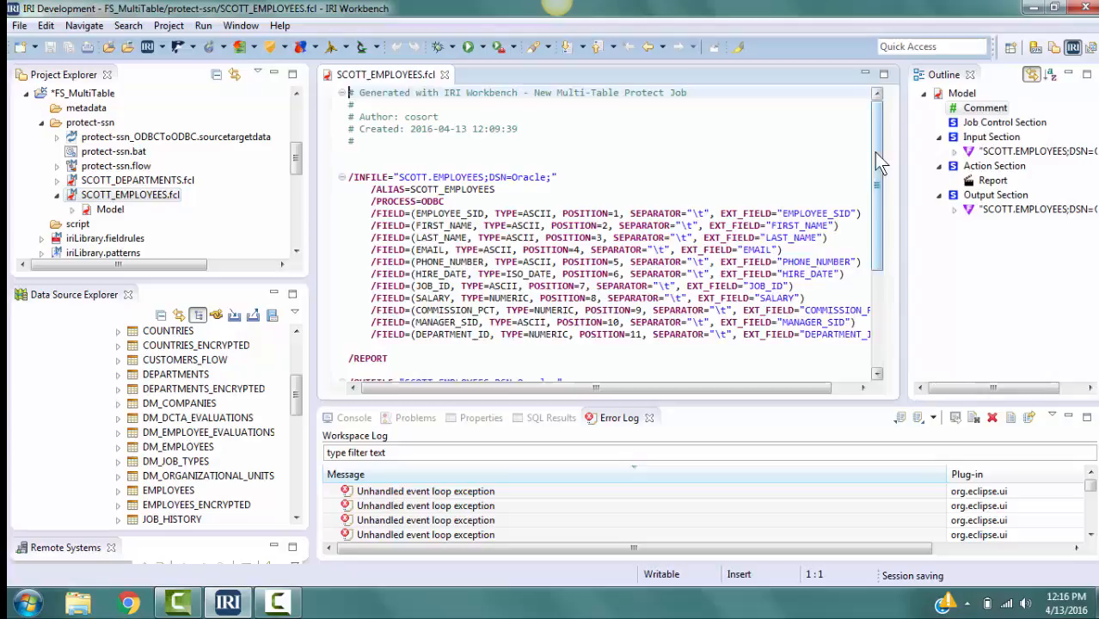
scroll("down", 3)
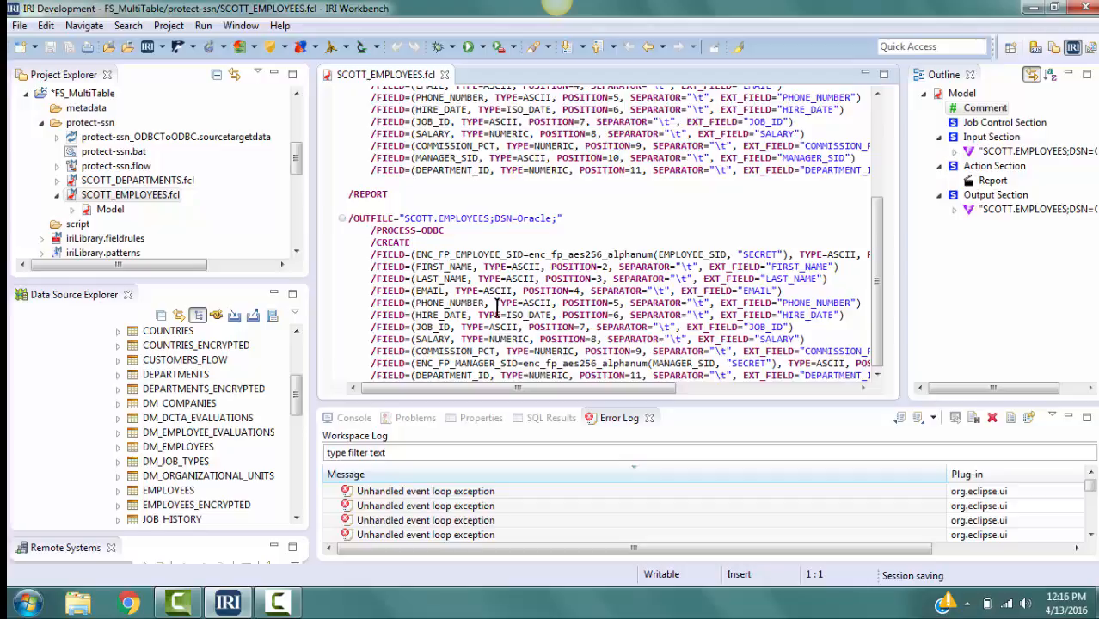
left_click(113, 151)
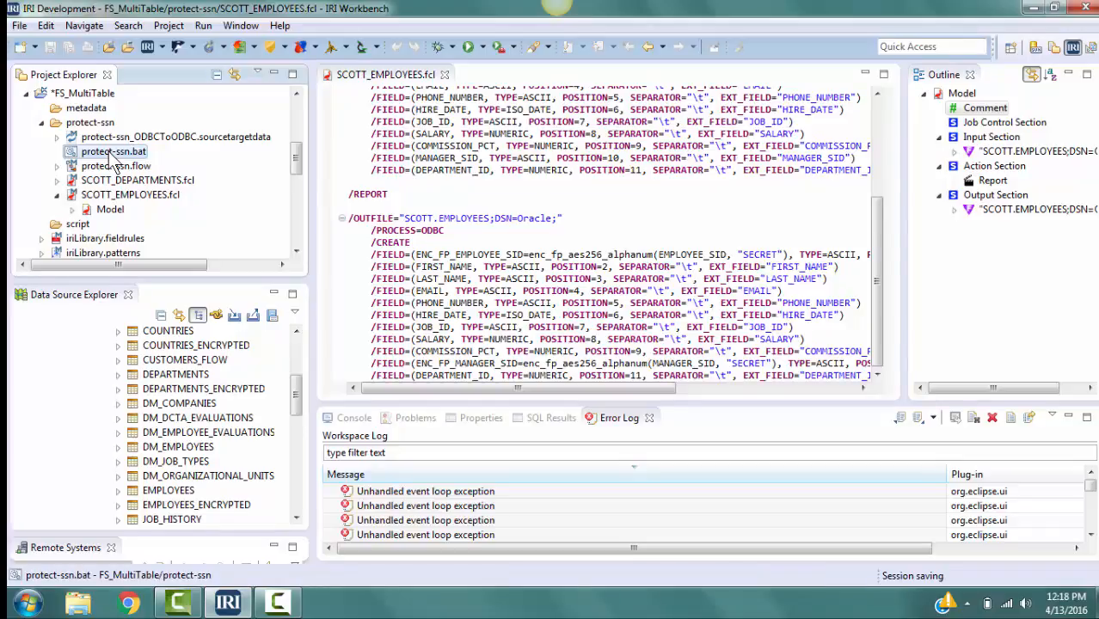
Bring up the context menu for protect-ssn.bat to reach Run As > Batch Program.
right_click(114, 151)
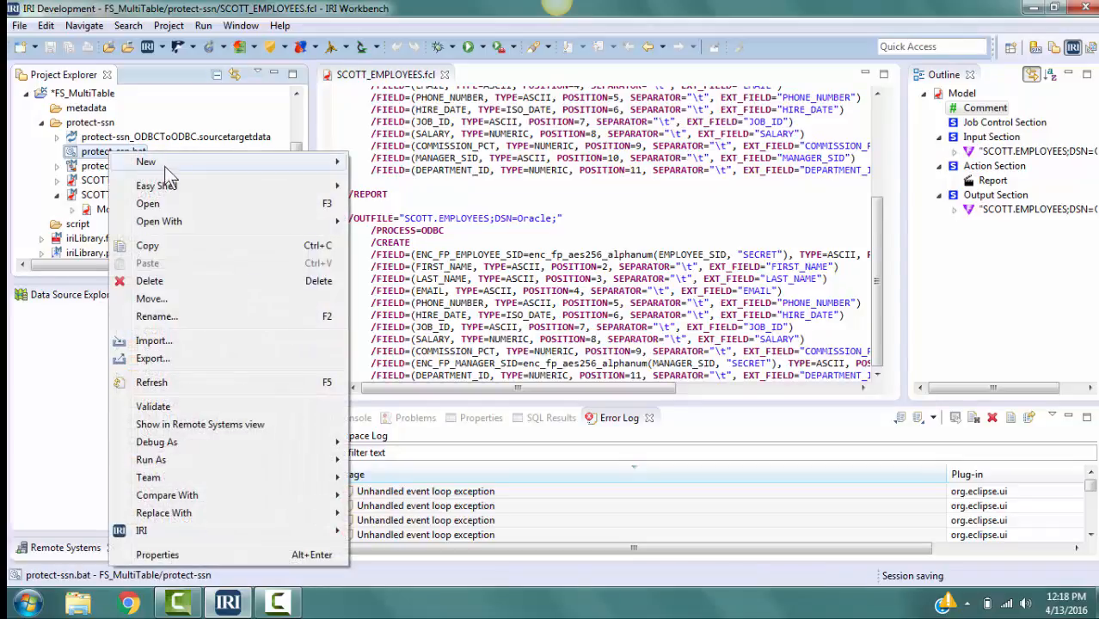
mouse_move(151, 460)
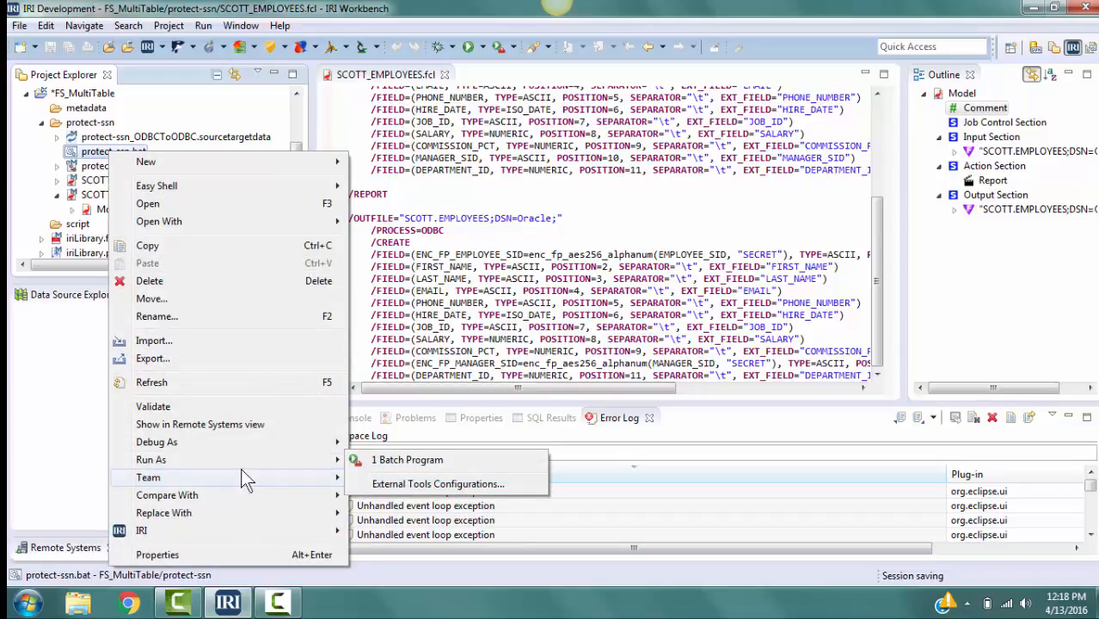